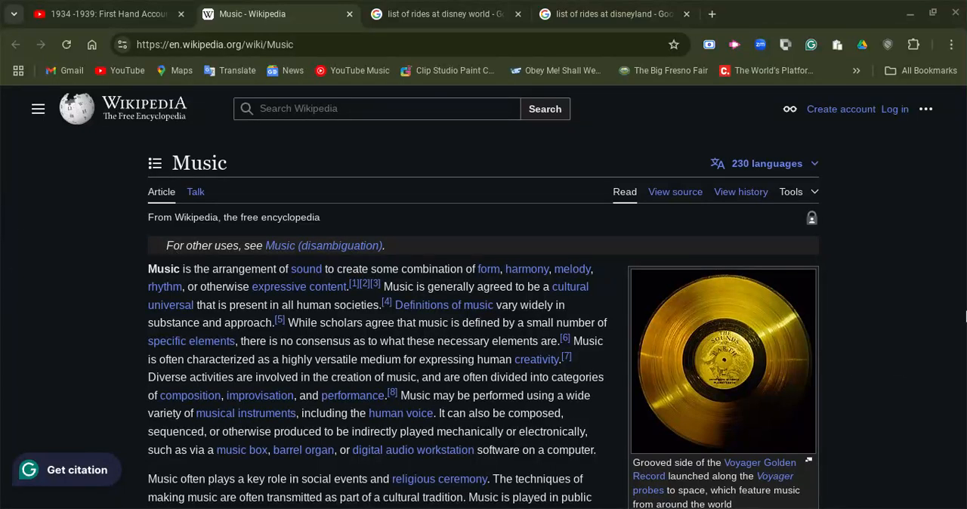
mouse_move(890, 270)
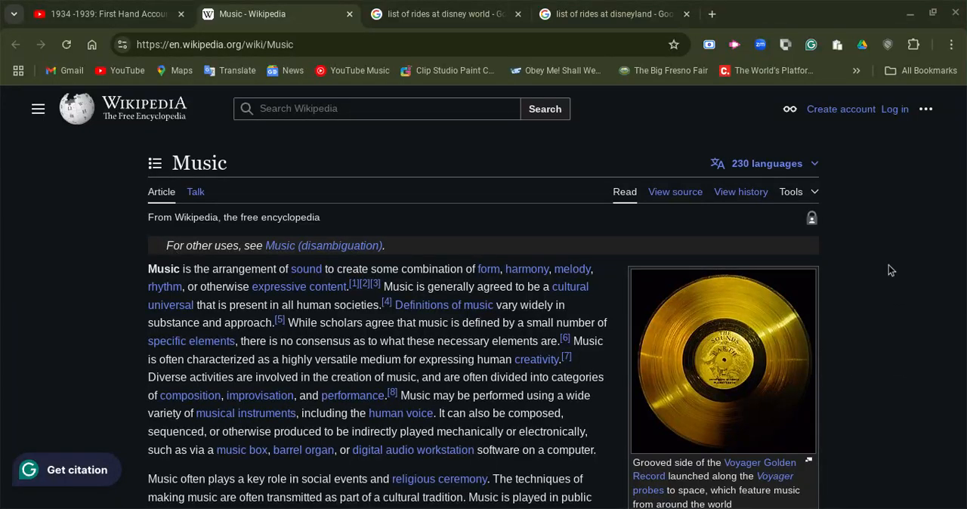
mouse_move(867, 255)
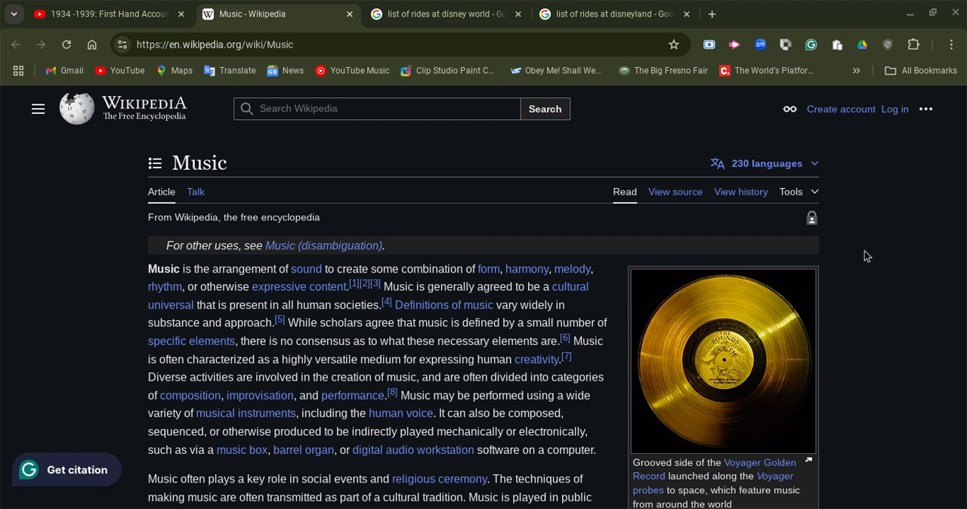
mouse_move(863, 266)
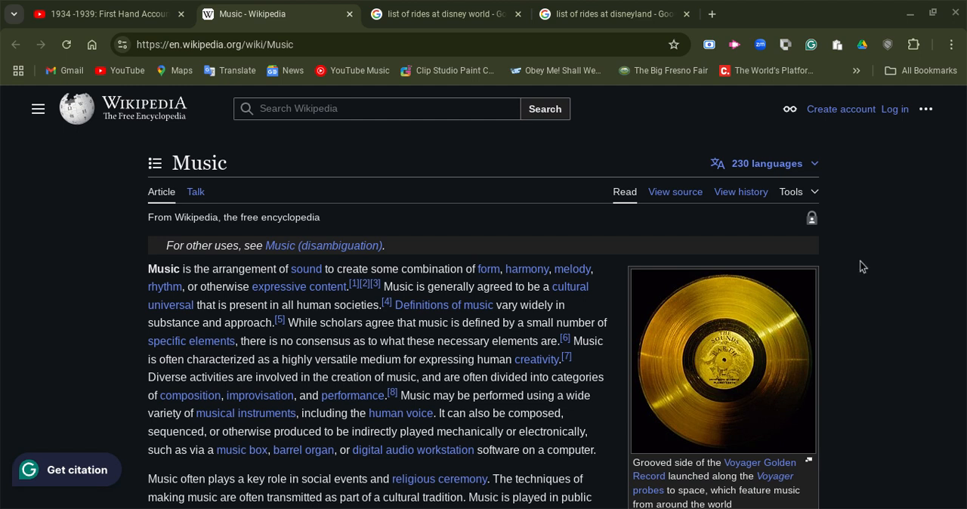
mouse_move(804, 262)
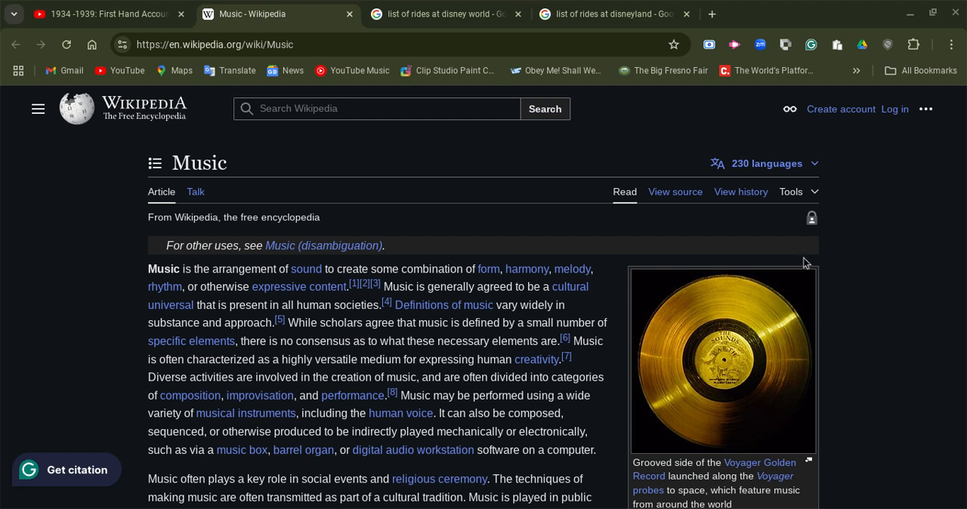
mouse_move(925, 263)
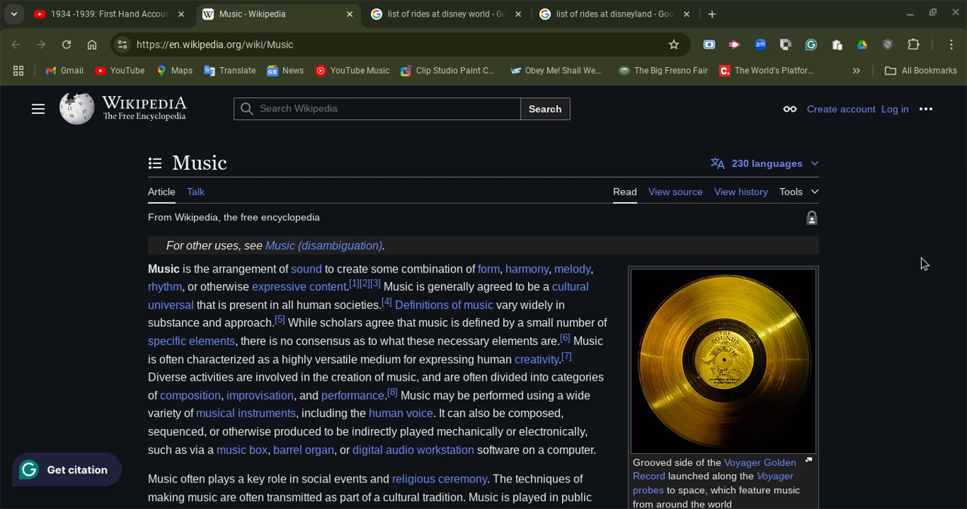
mouse_move(930, 266)
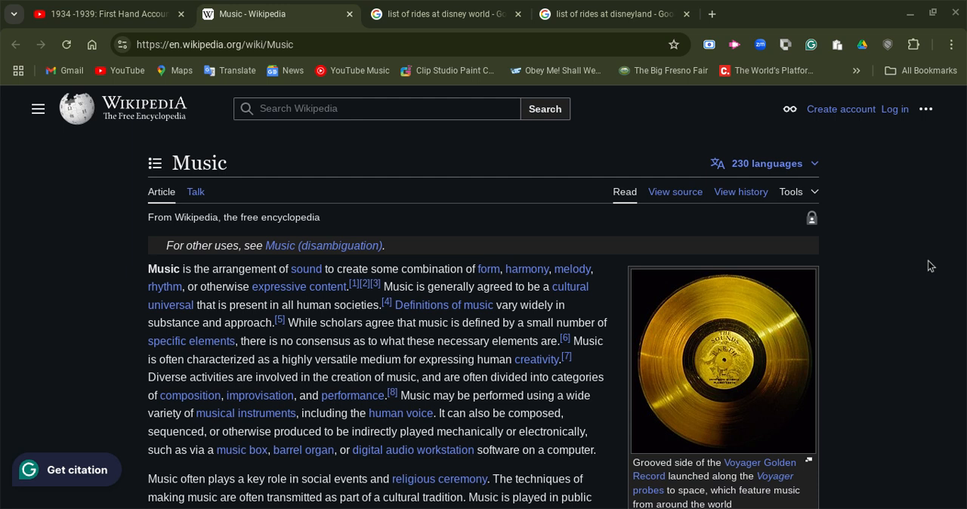
mouse_move(874, 304)
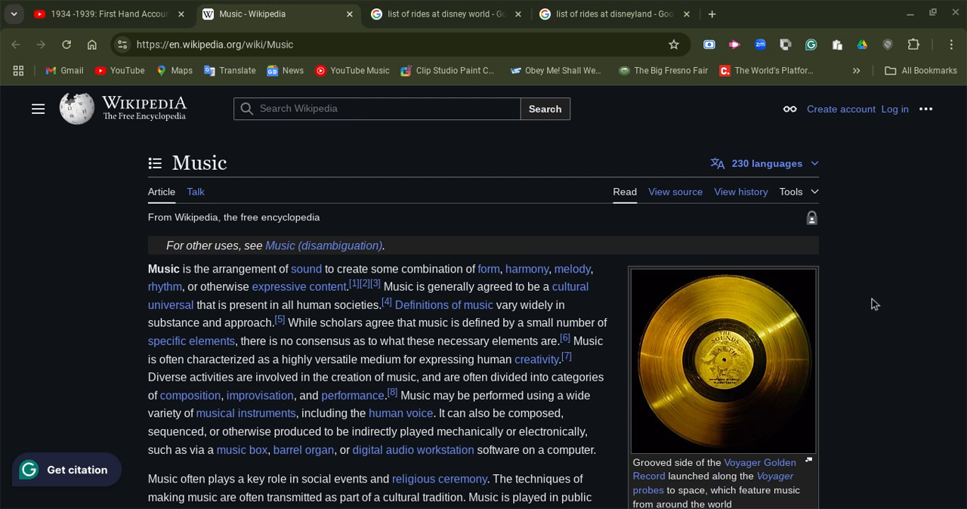
mouse_move(881, 285)
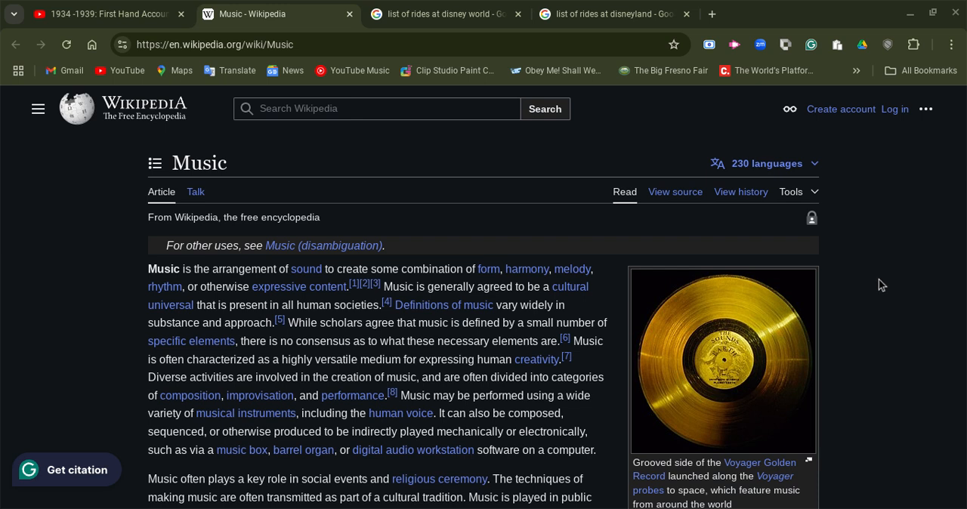
mouse_move(885, 284)
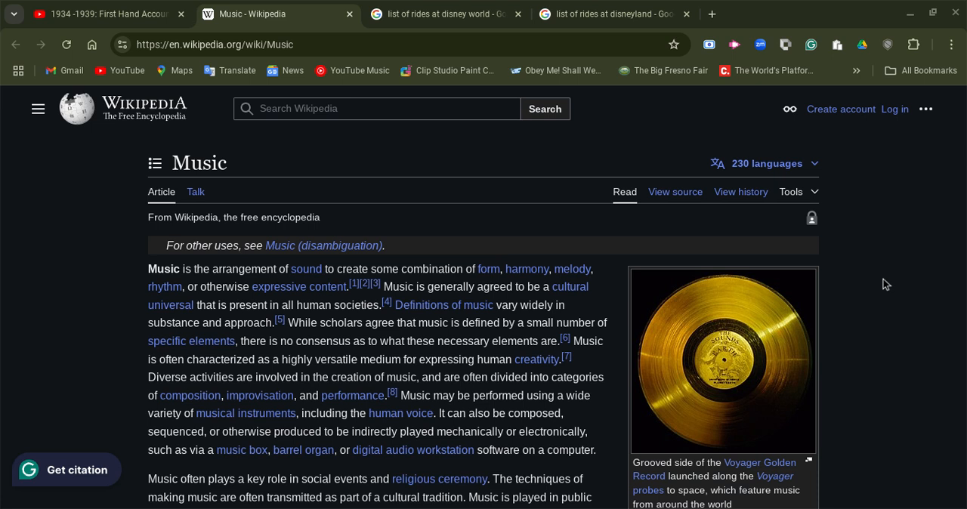
mouse_move(477, 347)
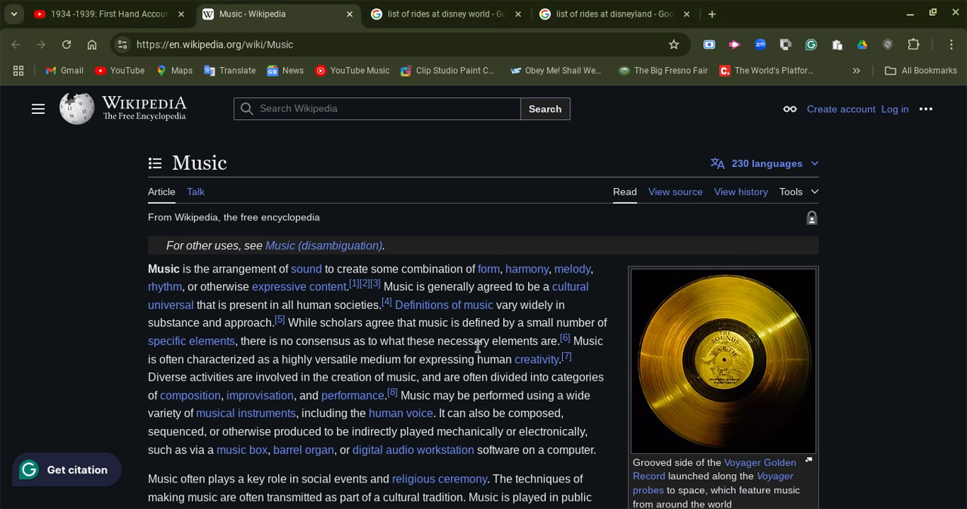
Scroll the Music article past Etymology and terminology to History's Origins and prehistory.
scroll("down", 3)
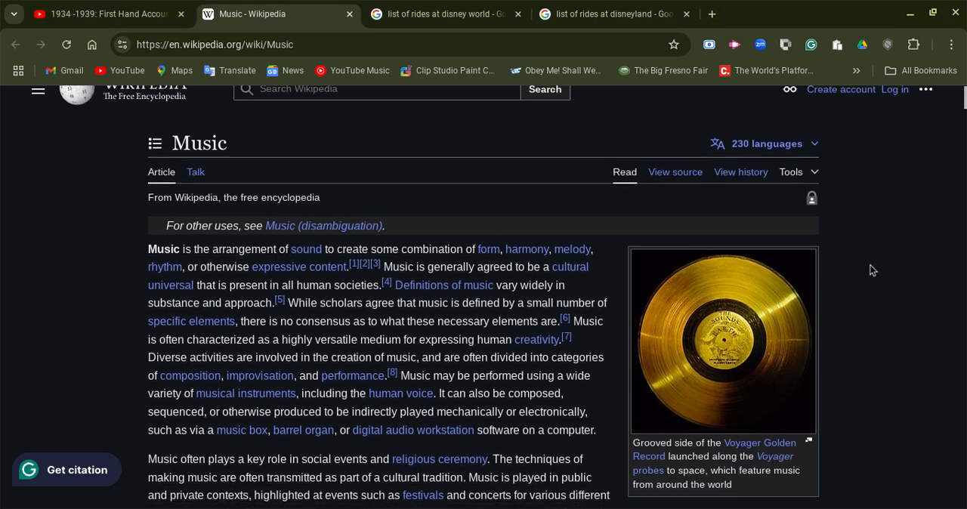
scroll("down", 3)
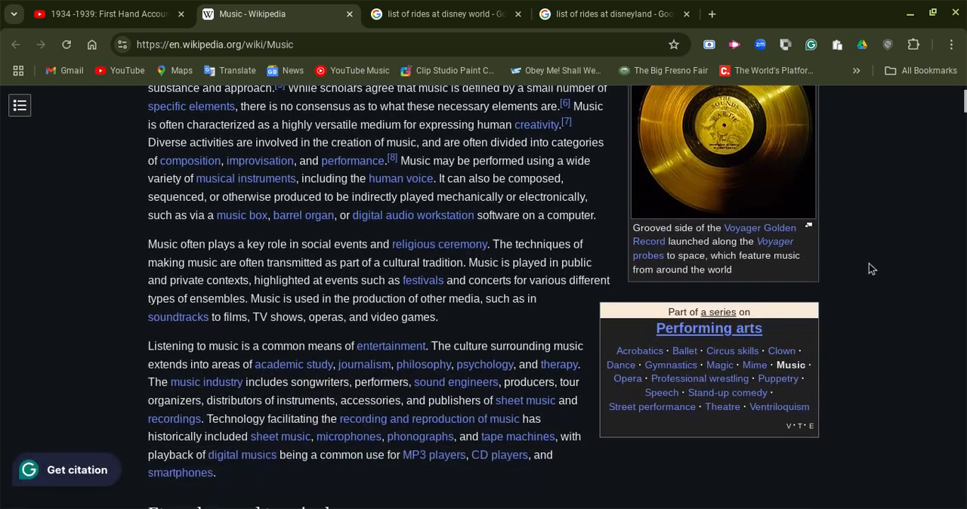
scroll("down", 3)
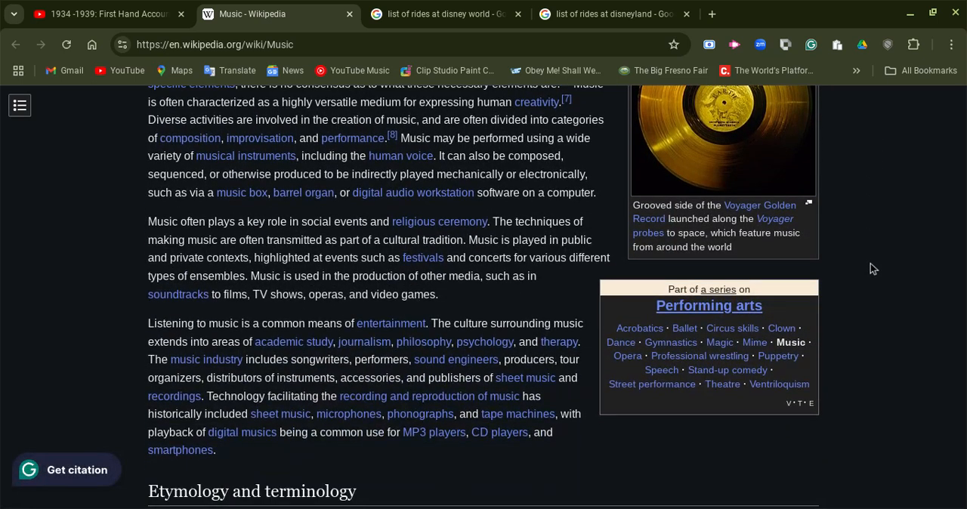
scroll("down", 3)
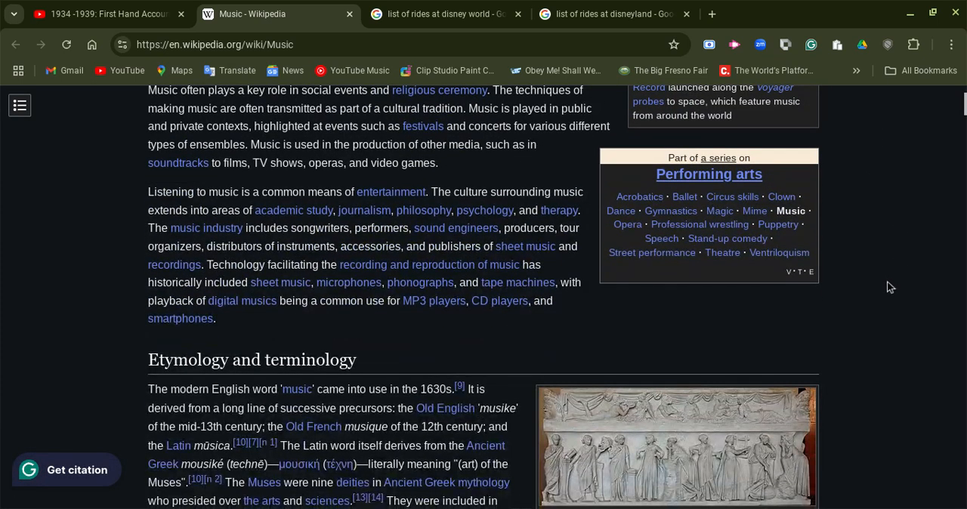
scroll("down", 3)
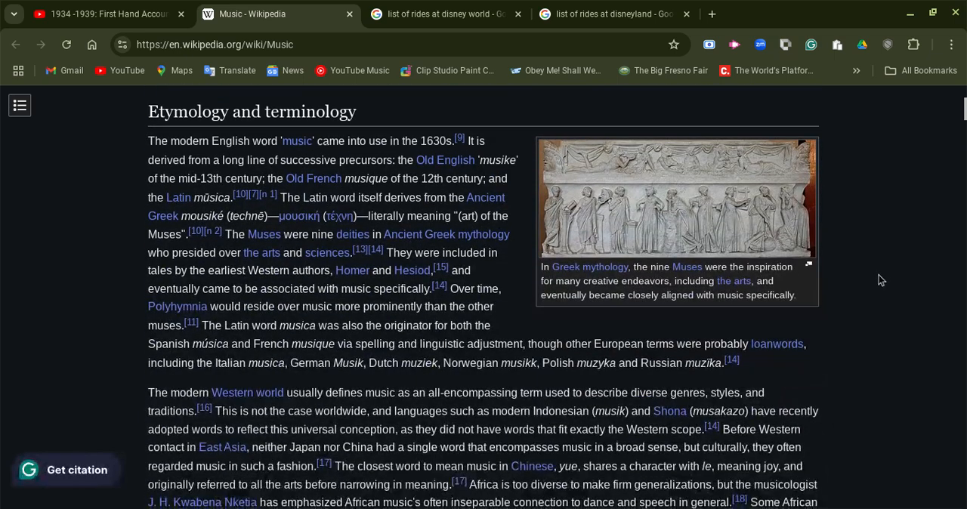
scroll("down", 3)
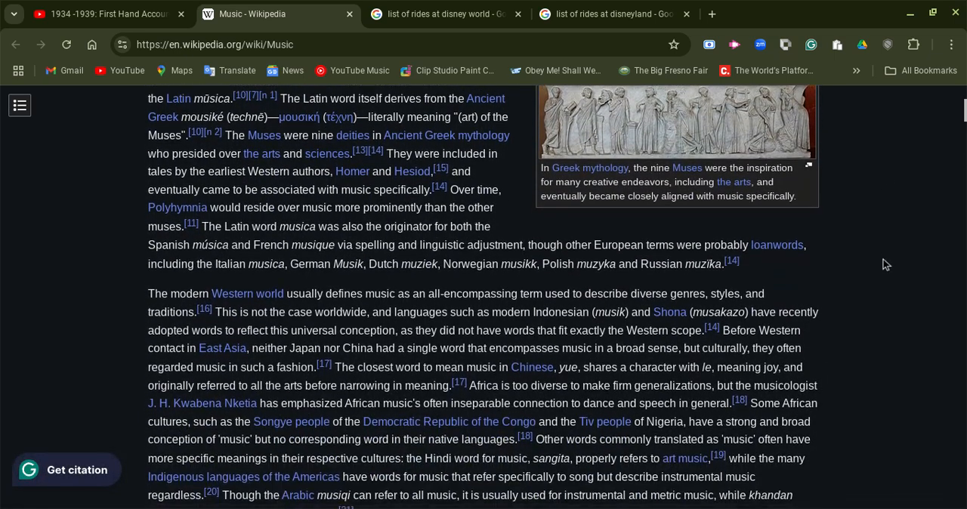
scroll("down", 3)
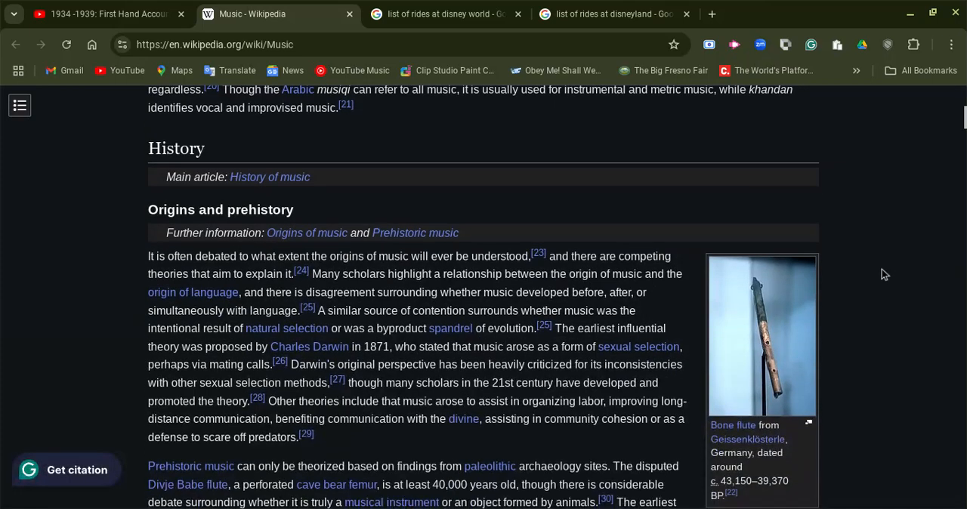
mouse_move(260, 177)
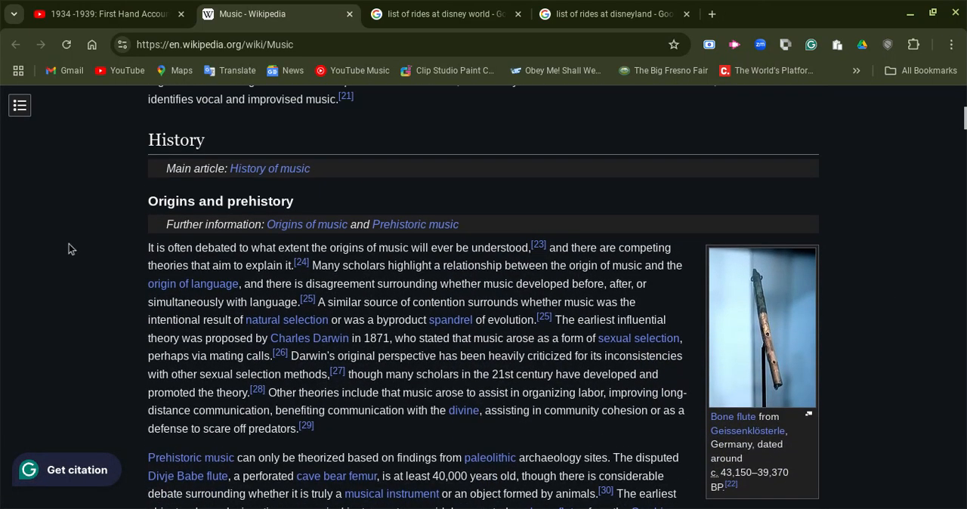
scroll("down", 3)
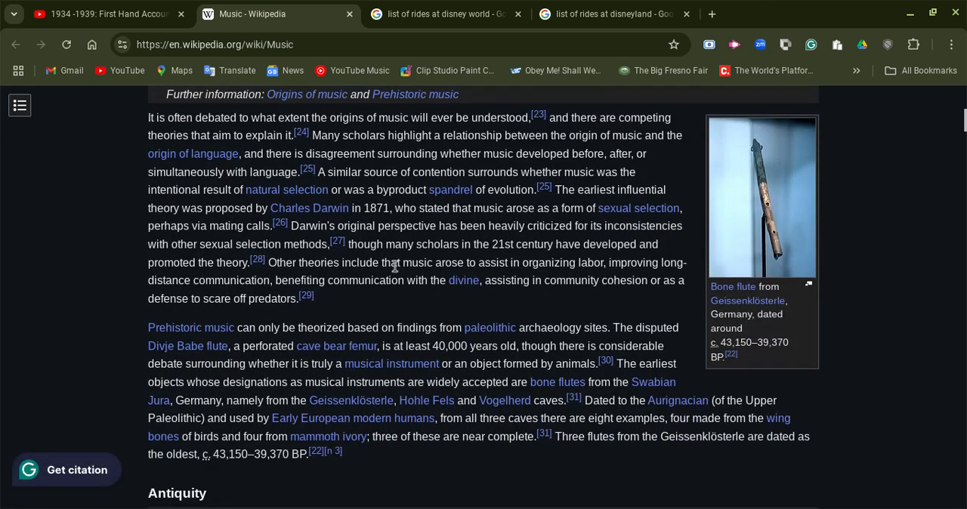
scroll("up", 3)
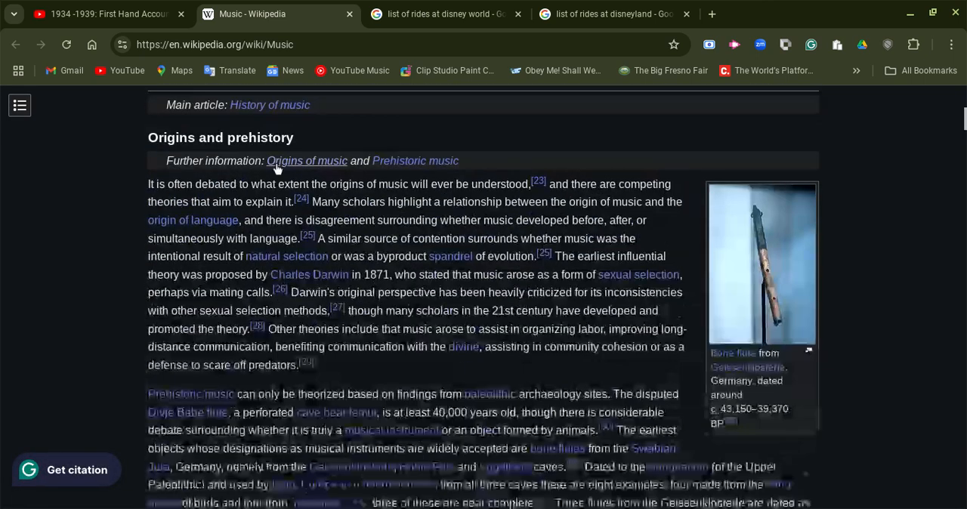
scroll("up", 3)
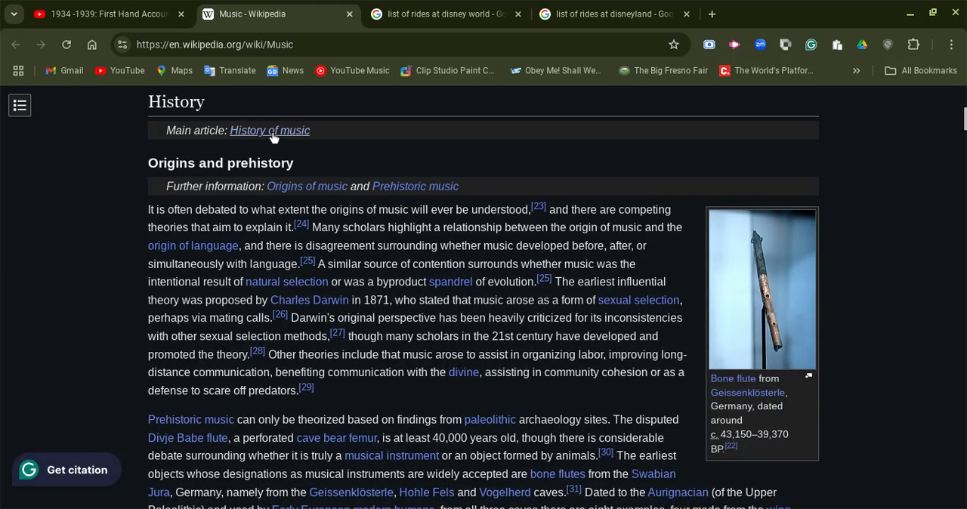
Open the History of music main article and start reading its opening sections.
left_click(269, 130)
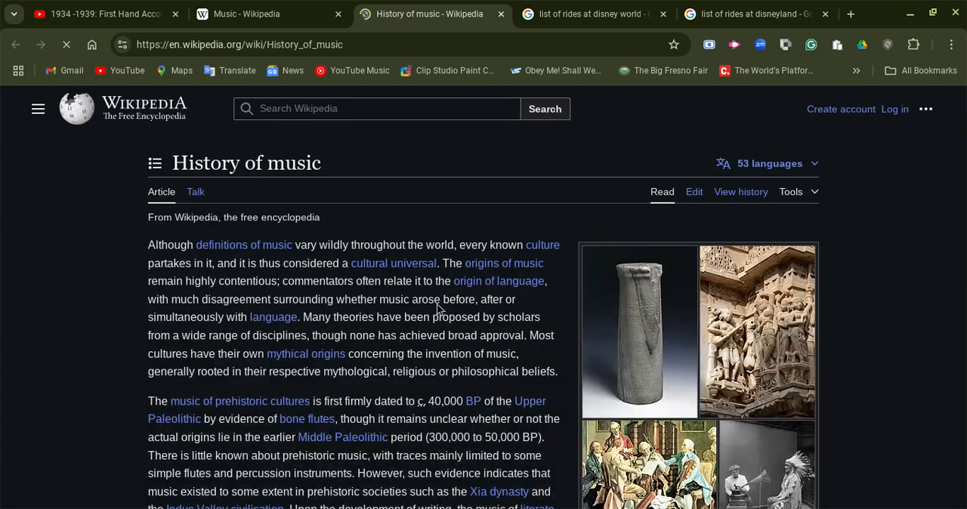
scroll("down", 3)
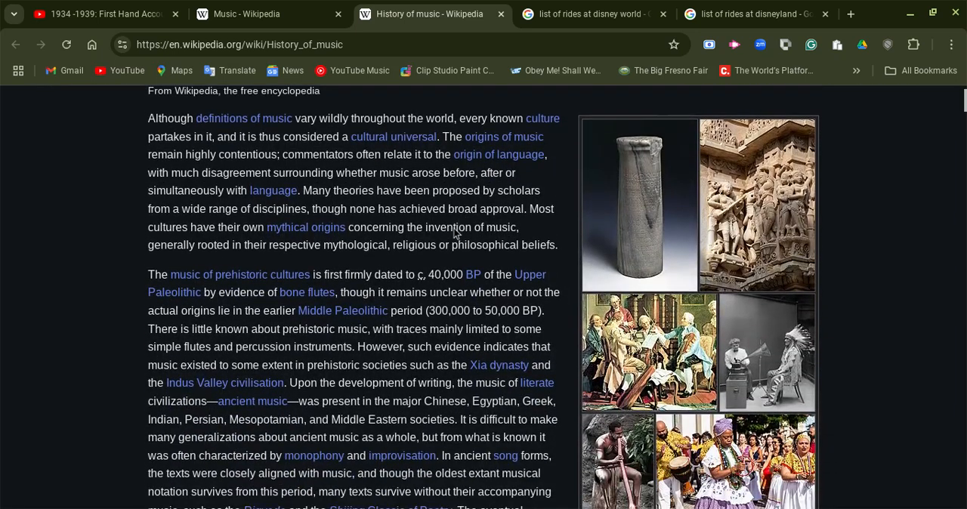
scroll("down", 3)
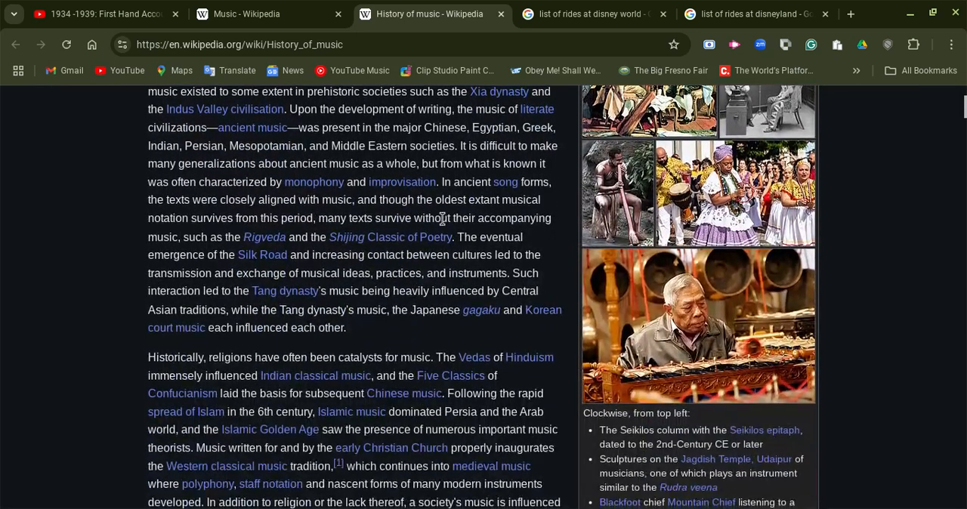
scroll("down", 3)
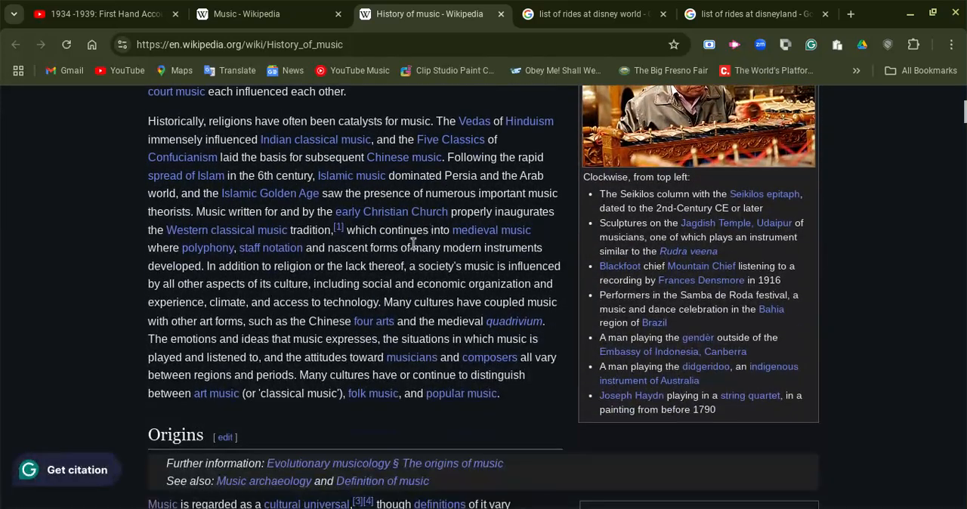
scroll("down", 3)
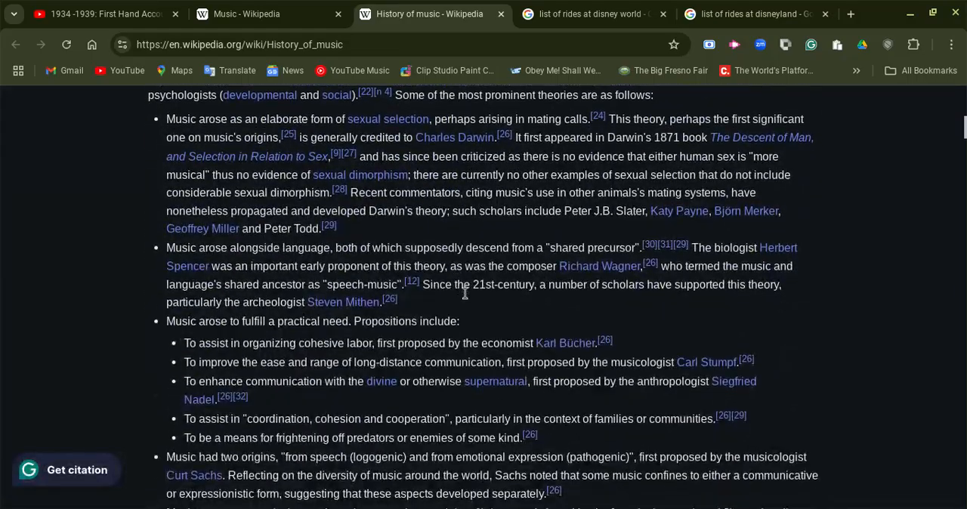
scroll("down", 3)
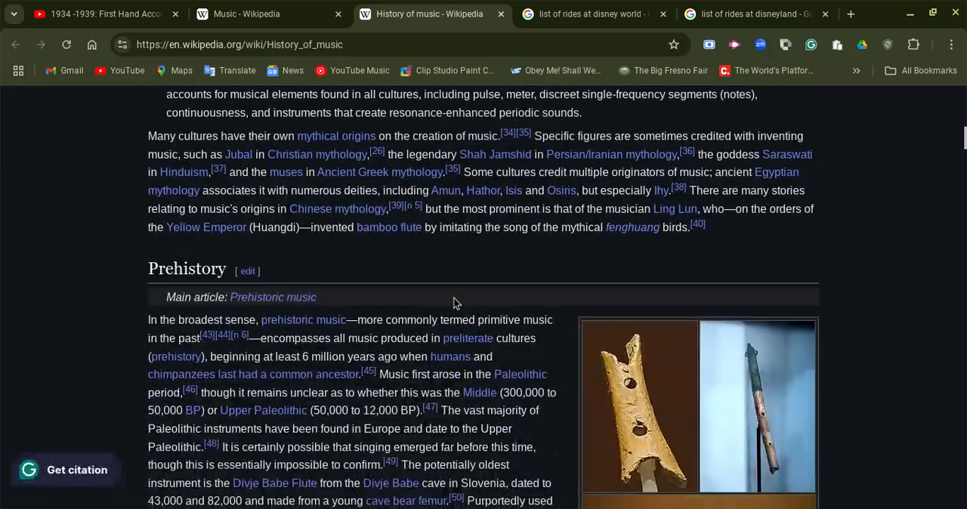
scroll("down", 3)
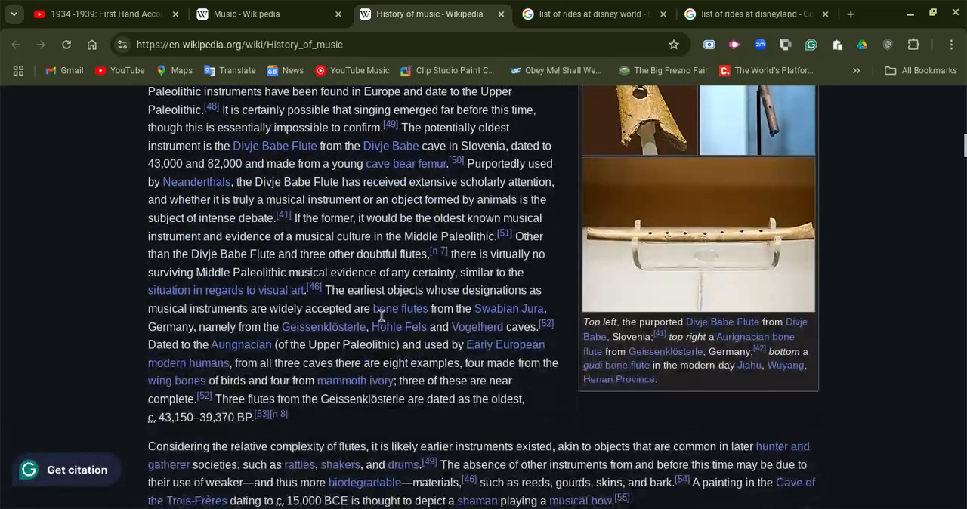
scroll("down", 3)
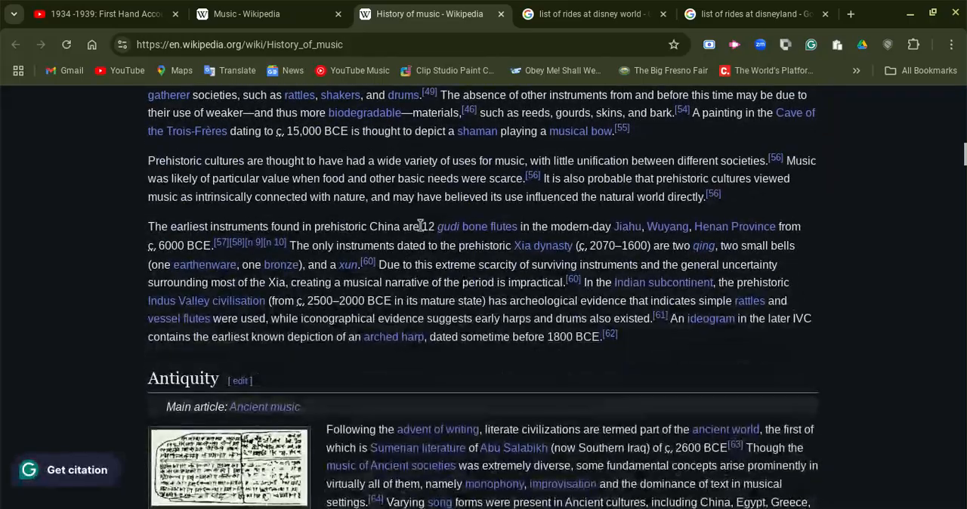
scroll("down", 3)
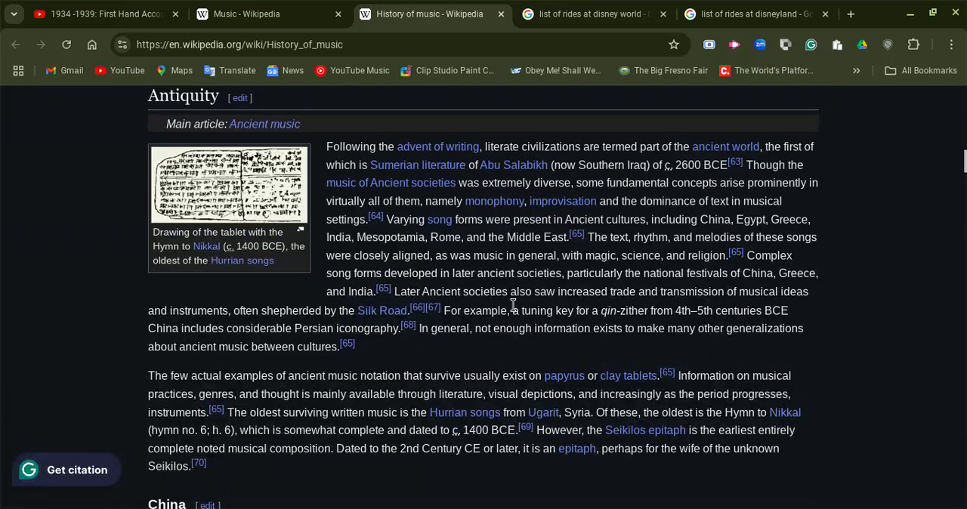
mouse_move(388, 227)
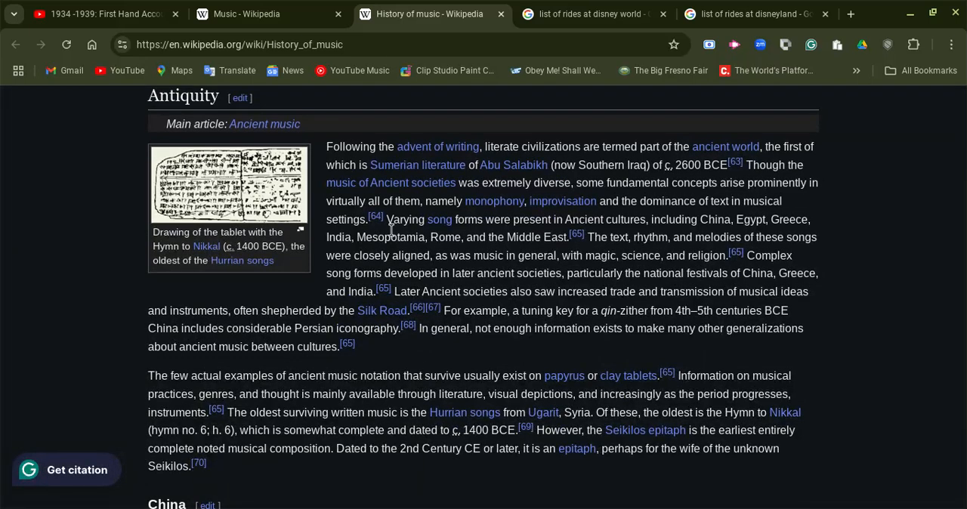
Read on through the Classical and Romantic sections to the '20th and 21st century' heading.
scroll("down", 3)
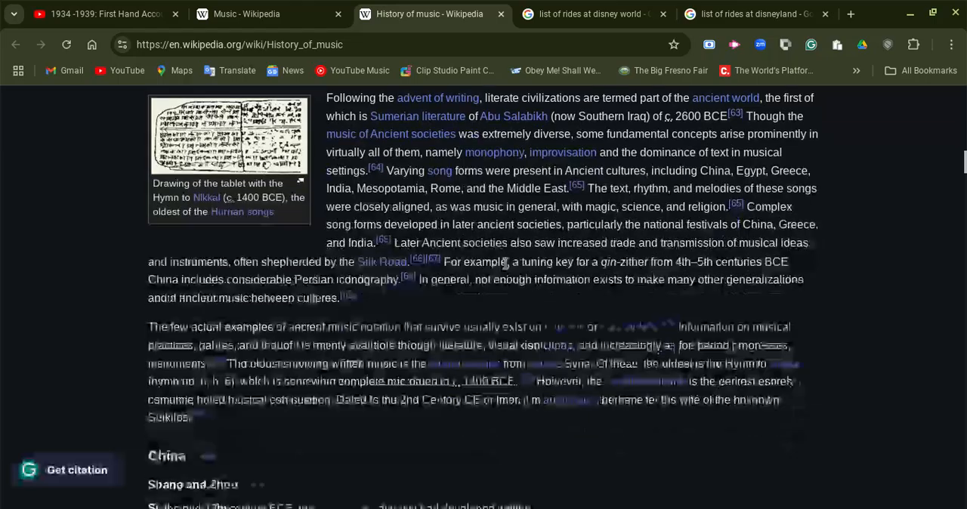
scroll("down", 3)
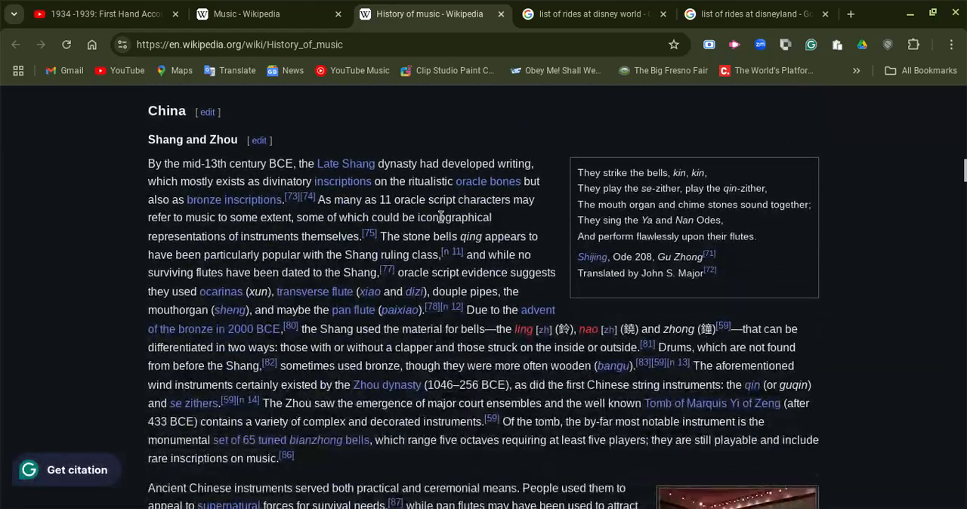
scroll("down", 3)
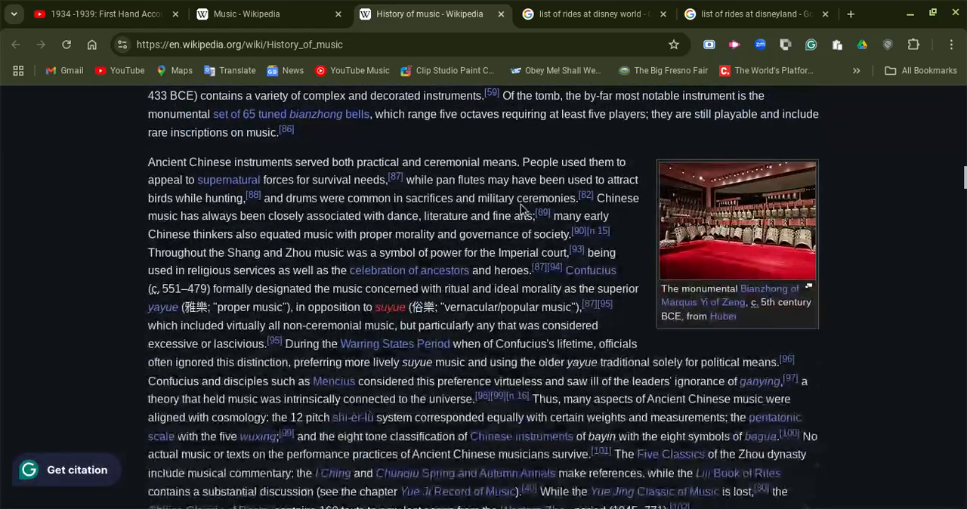
scroll("down", 3)
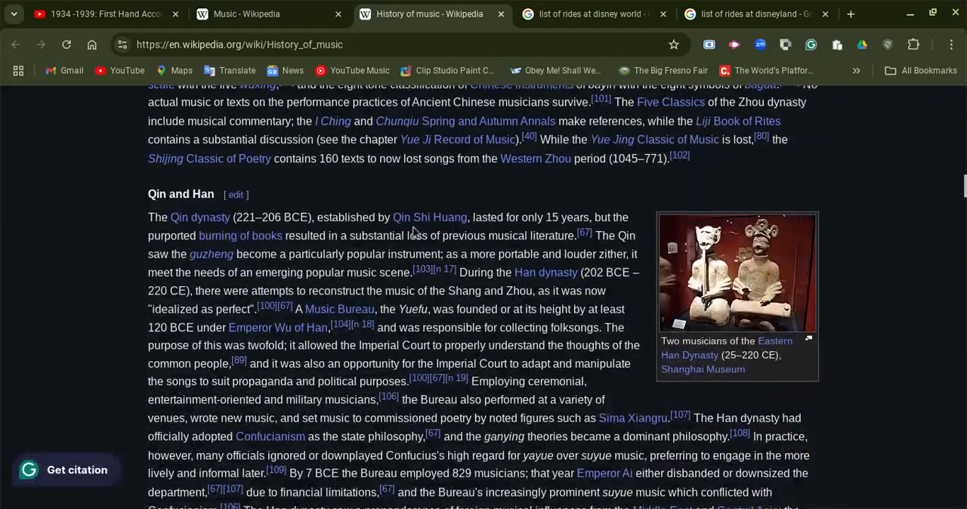
scroll("down", 3)
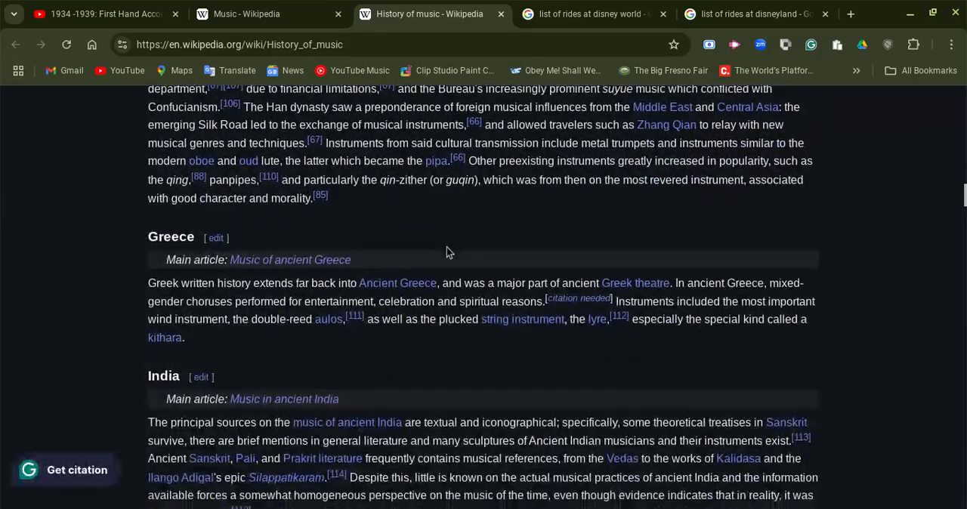
scroll("down", 3)
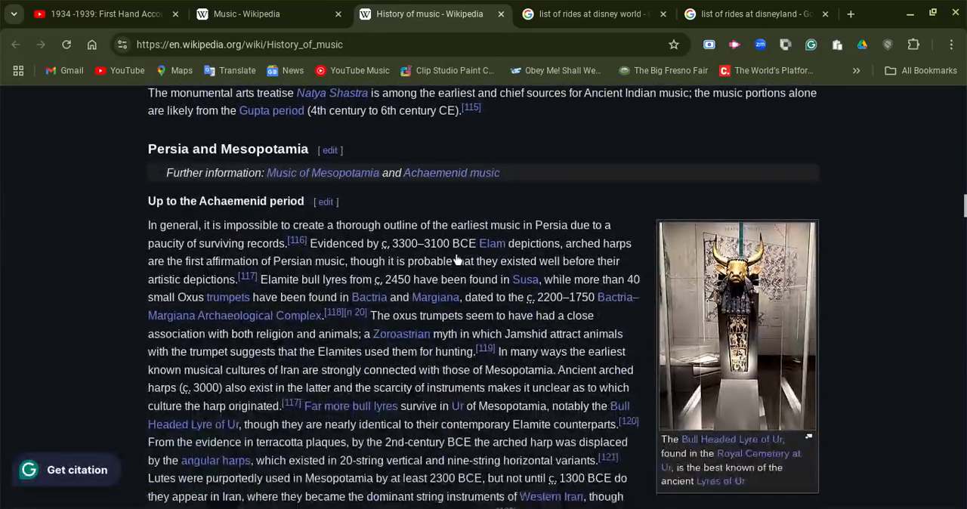
scroll("down", 3)
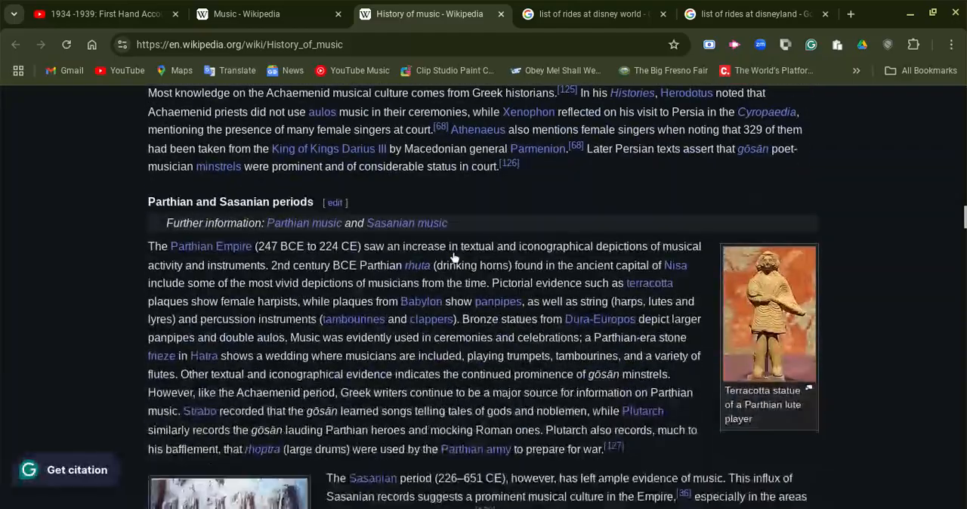
scroll("down", 3)
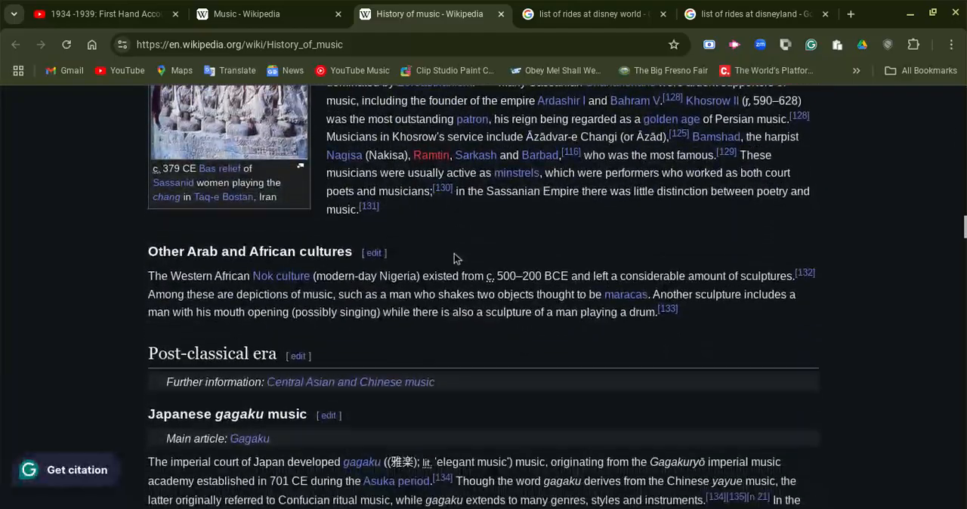
scroll("down", 3)
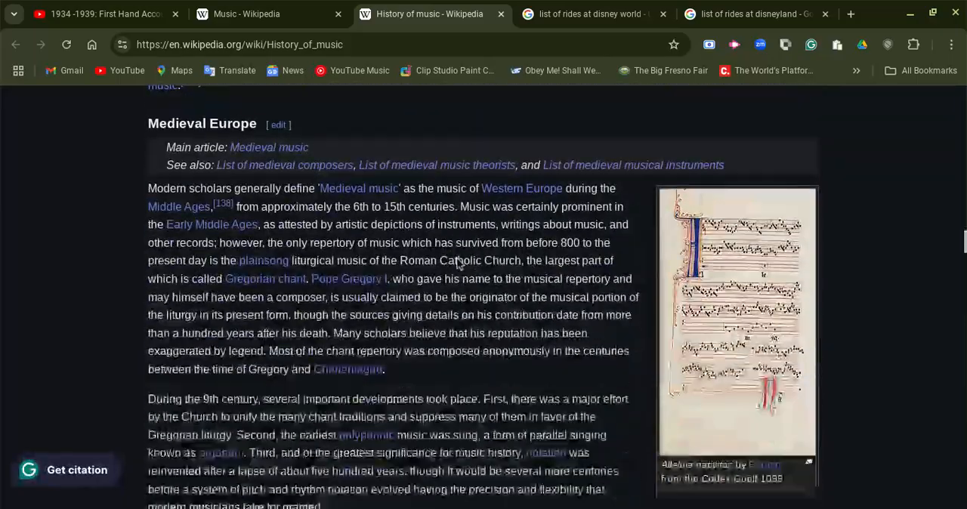
scroll("down", 3)
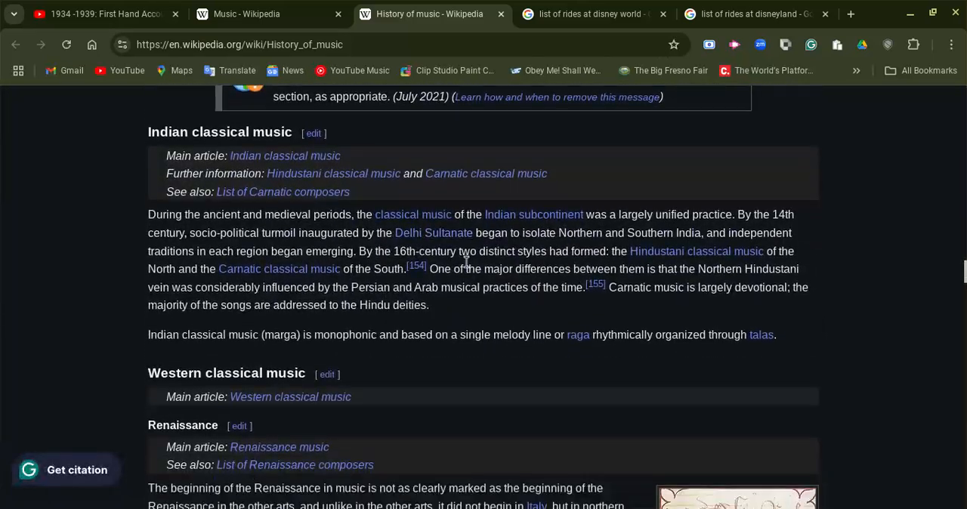
scroll("down", 3)
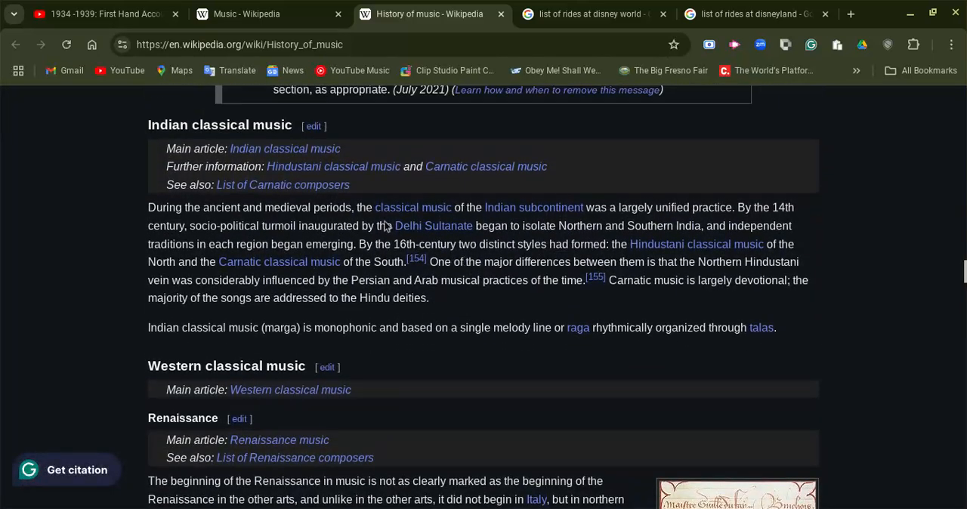
scroll("down", 3)
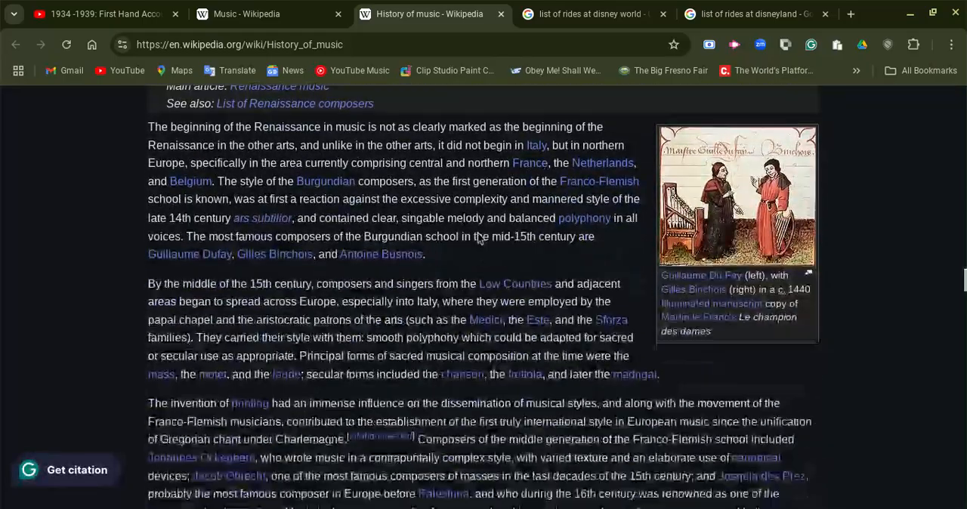
scroll("down", 3)
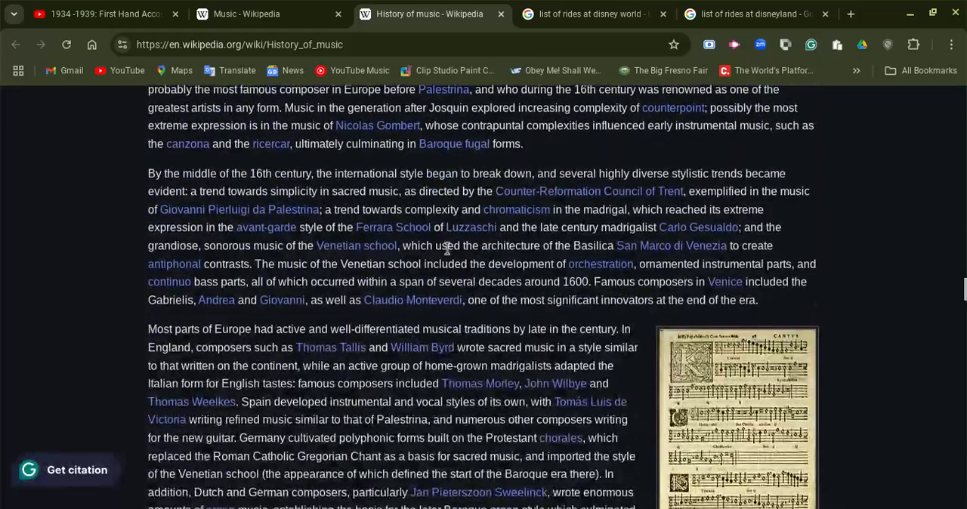
scroll("down", 3)
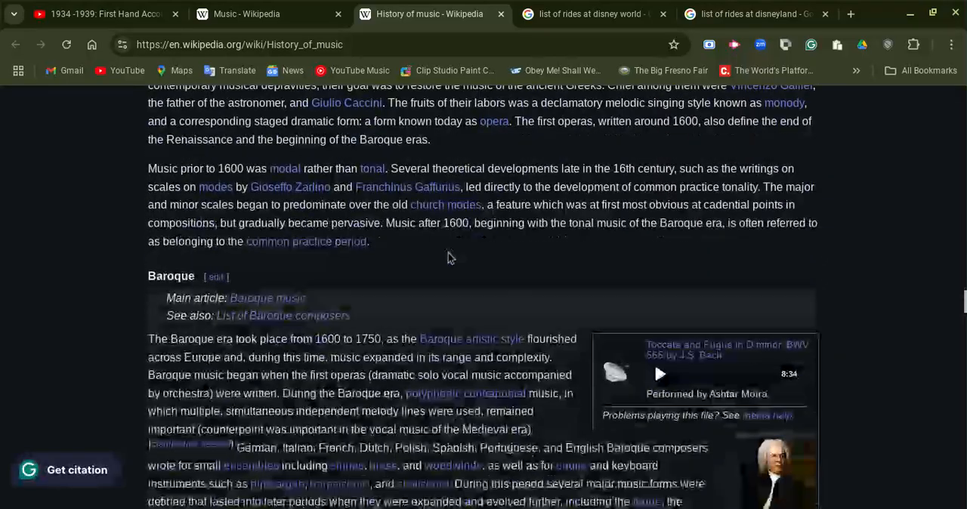
scroll("down", 3)
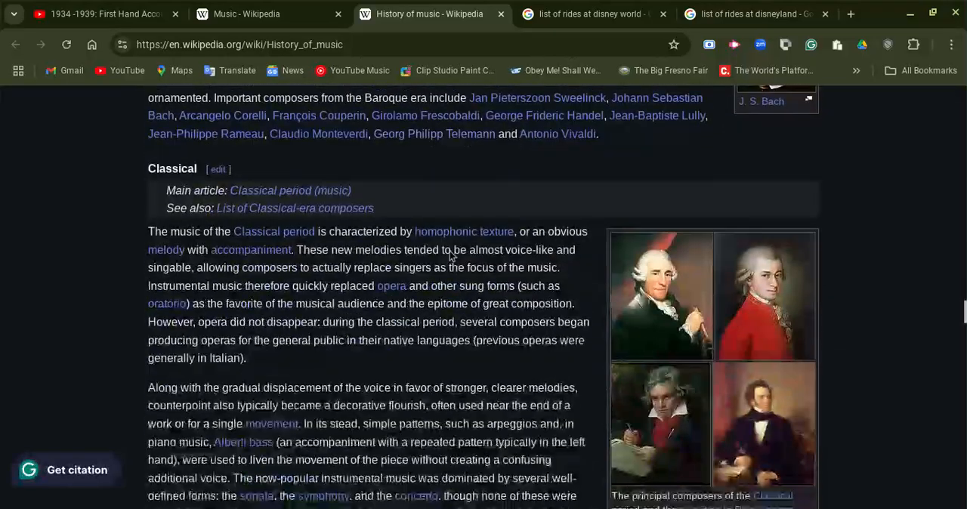
scroll("down", 3)
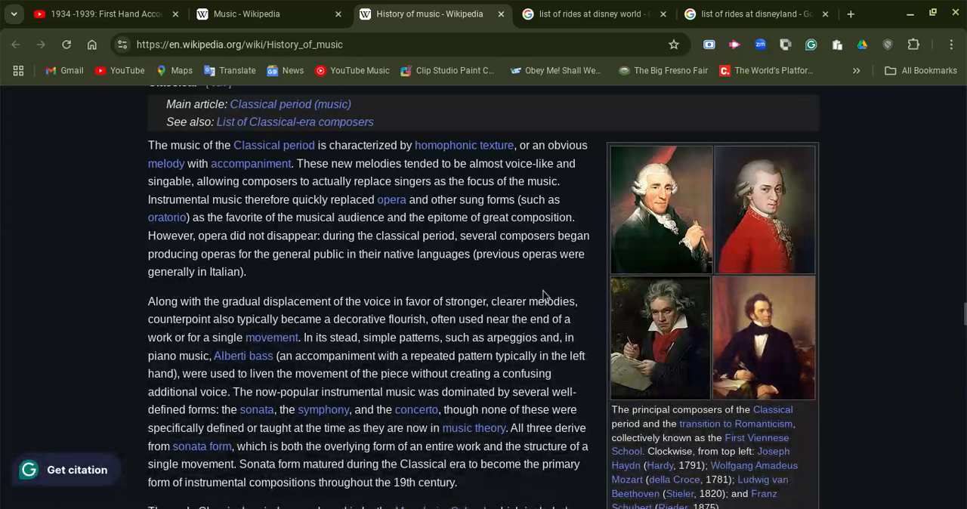
scroll("down", 3)
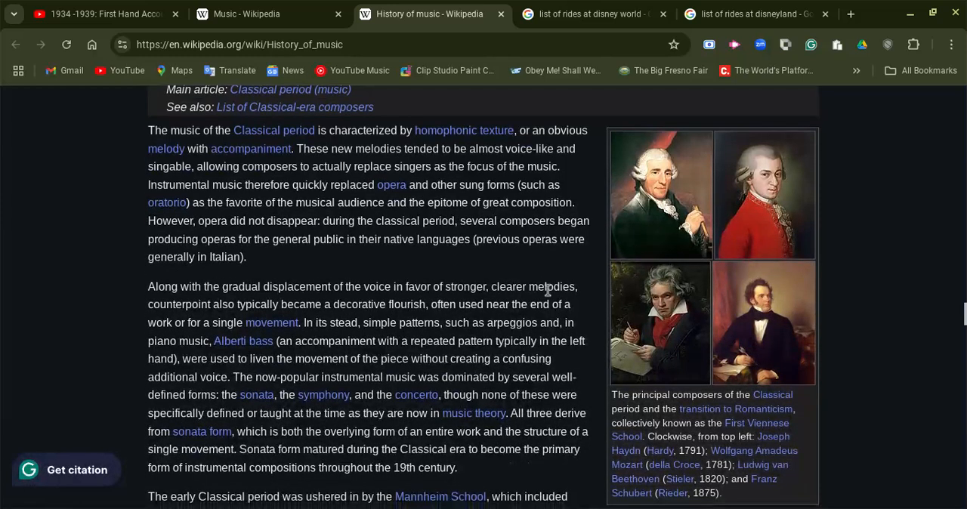
mouse_move(542, 267)
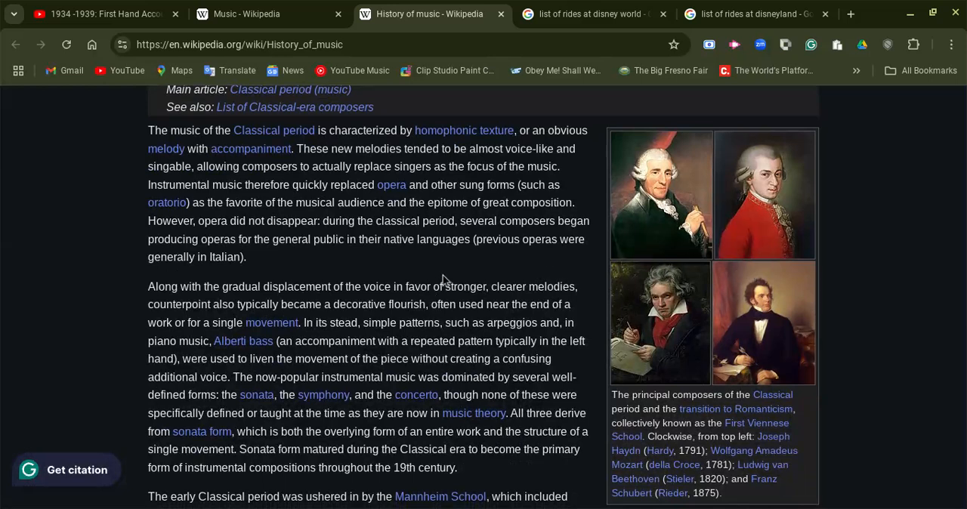
scroll("down", 3)
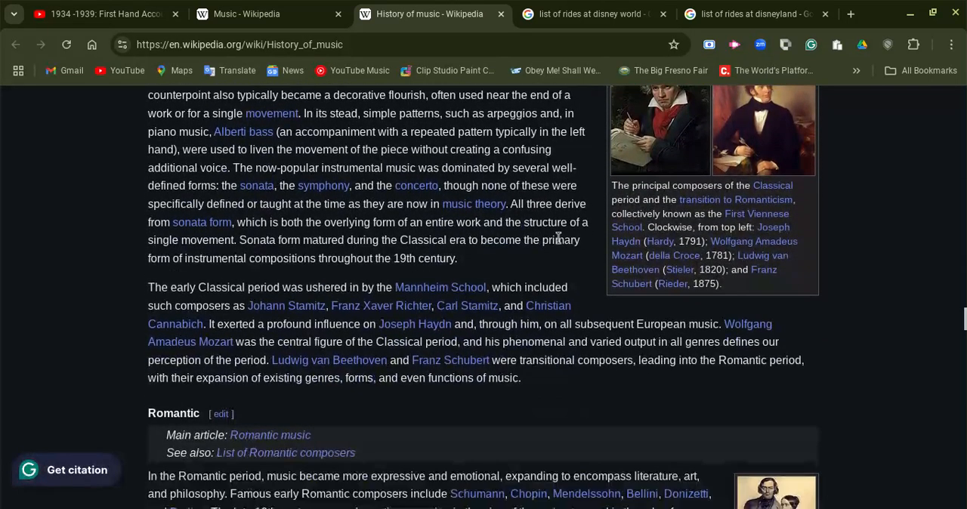
scroll("down", 3)
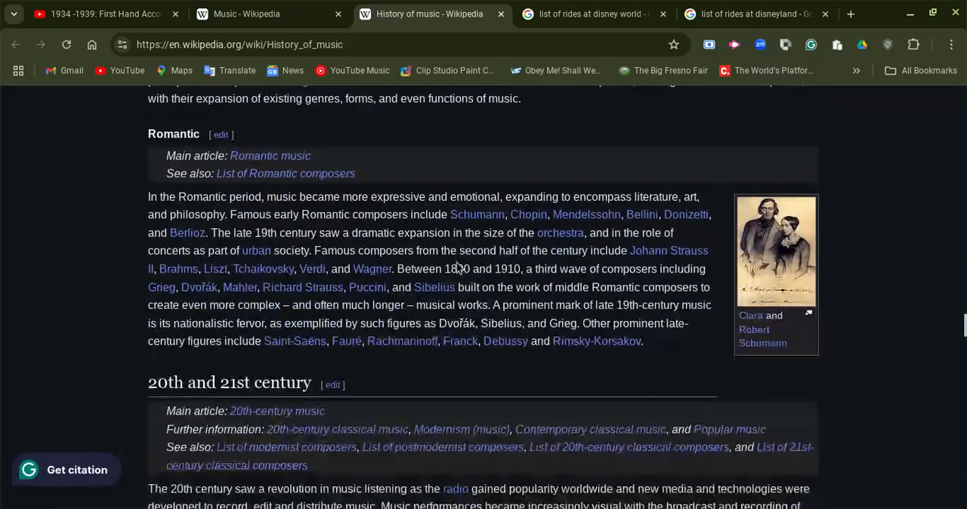
scroll("down", 3)
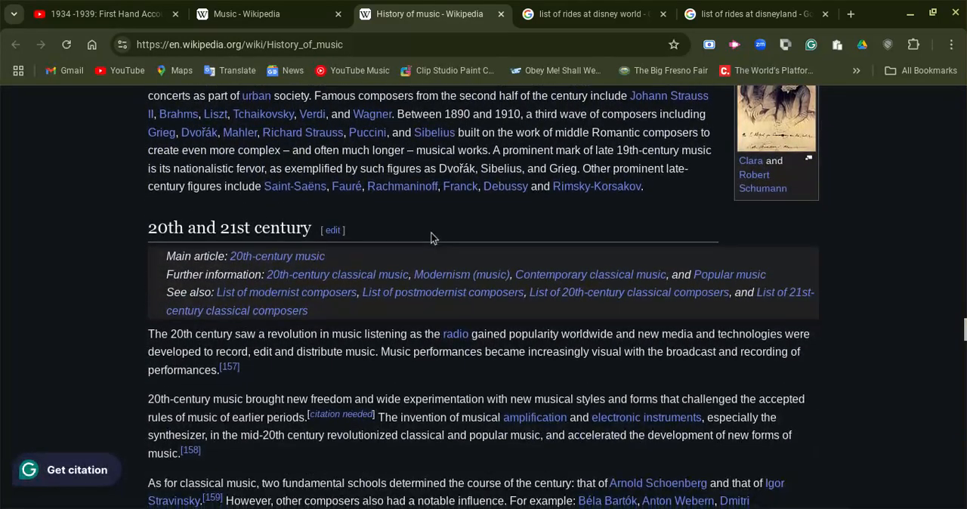
scroll("down", 3)
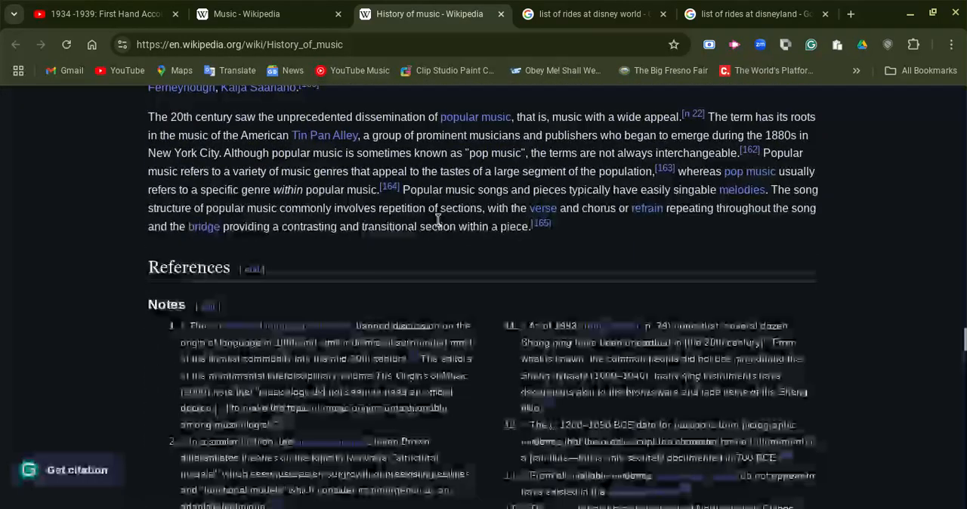
Scroll past History of music's References to the page end and close that tab.
scroll("down", 3)
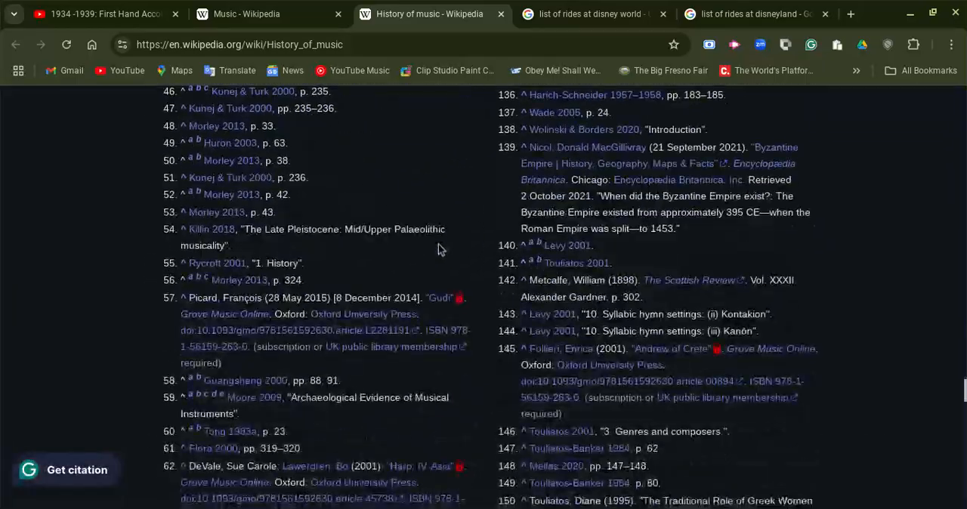
scroll("down", 3)
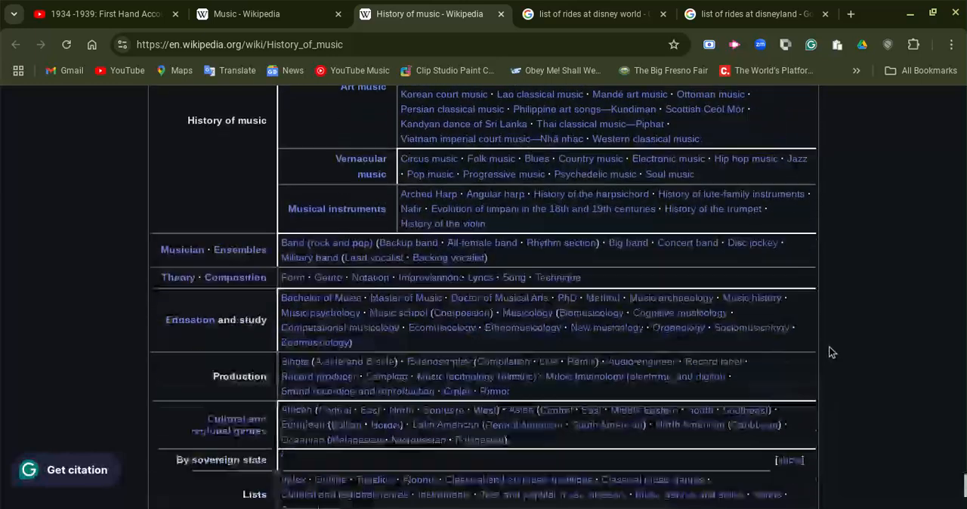
scroll("down", 3)
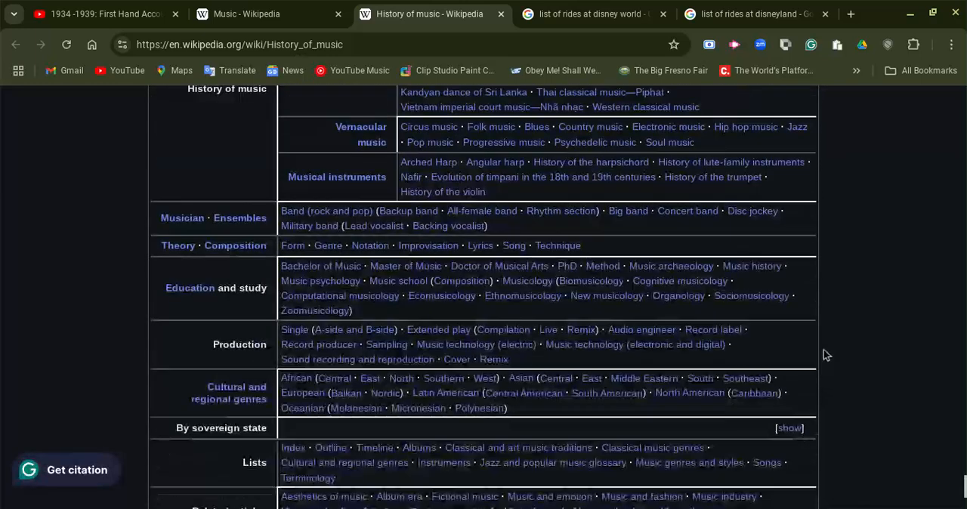
scroll("down", 3)
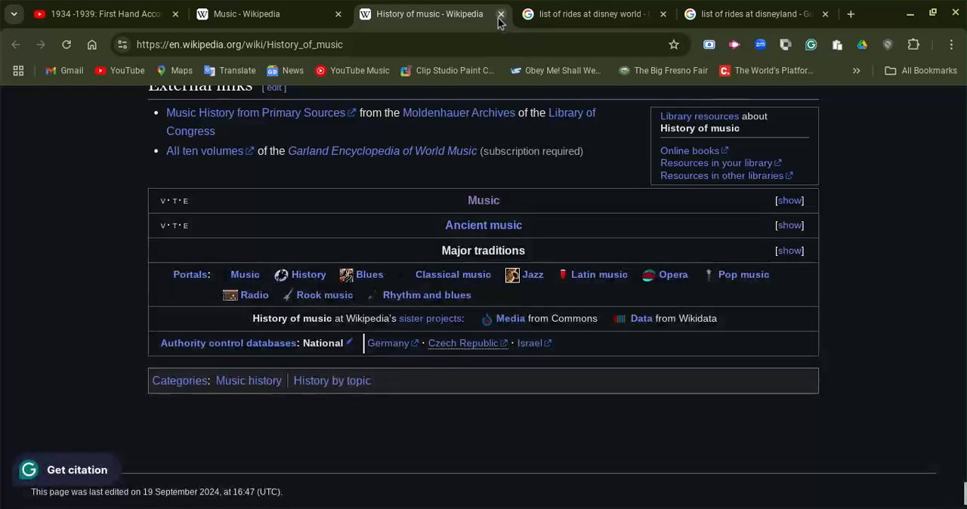
left_click(501, 13)
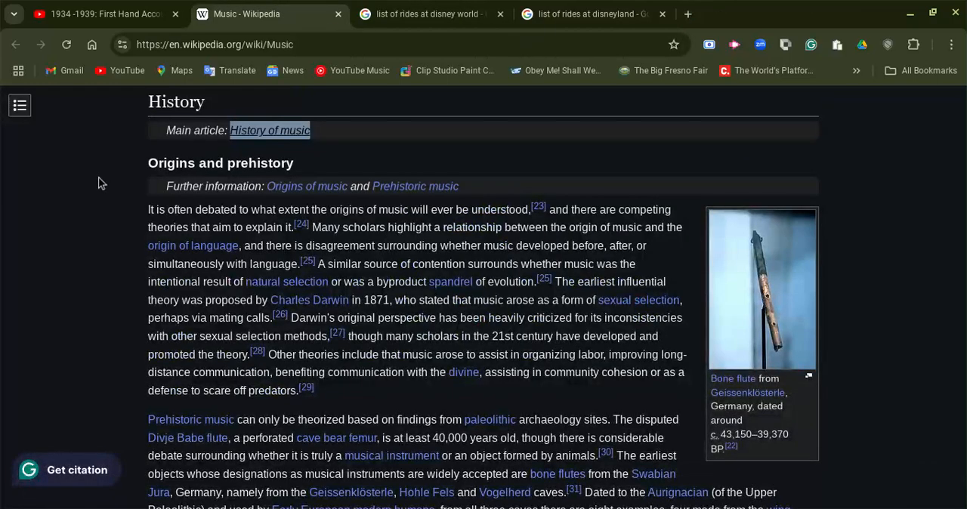
Scroll the Music article through Education, Ethnomusicology, Therapy and See also to References and Sources.
scroll("down", 3)
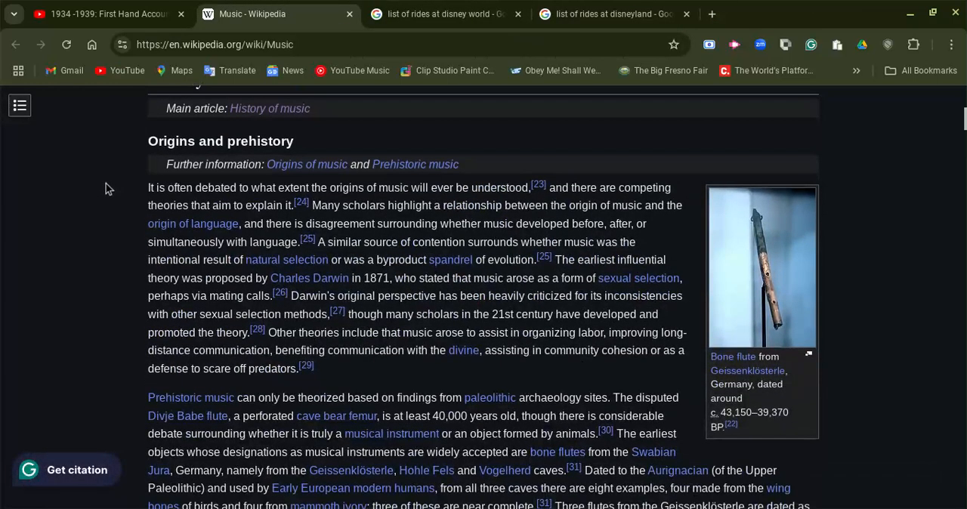
scroll("down", 3)
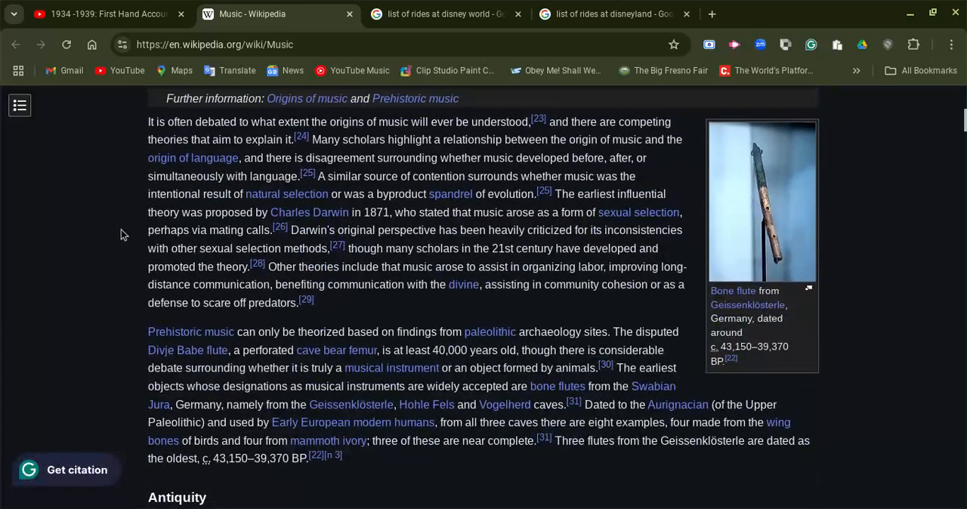
scroll("down", 3)
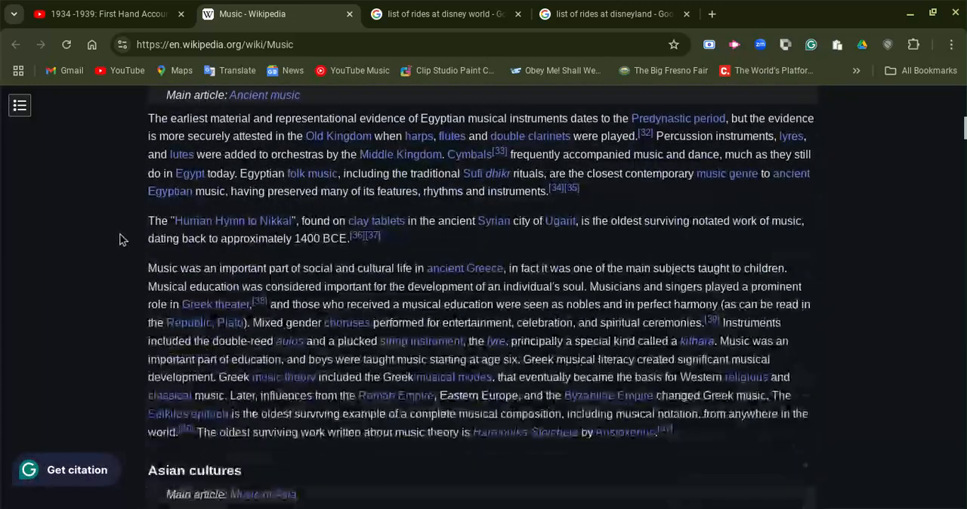
scroll("down", 3)
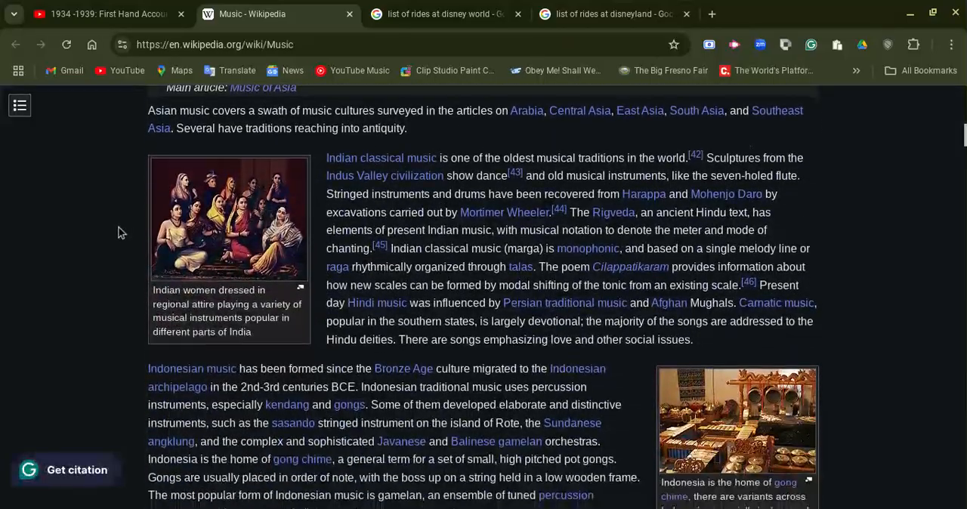
scroll("down", 3)
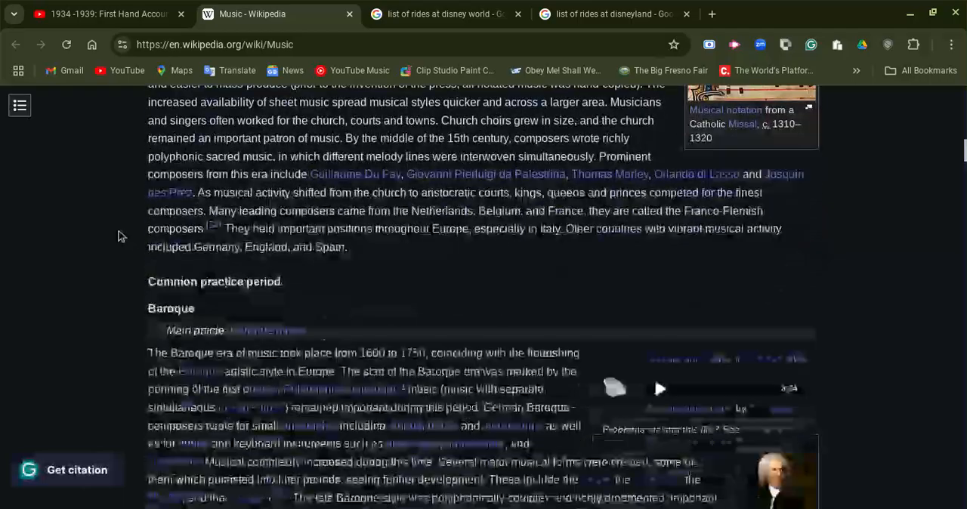
scroll("down", 3)
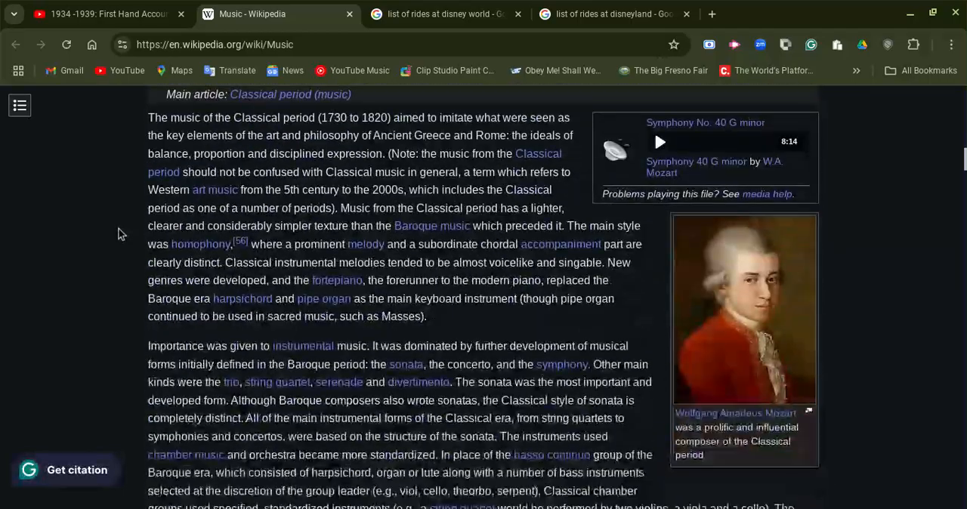
scroll("down", 3)
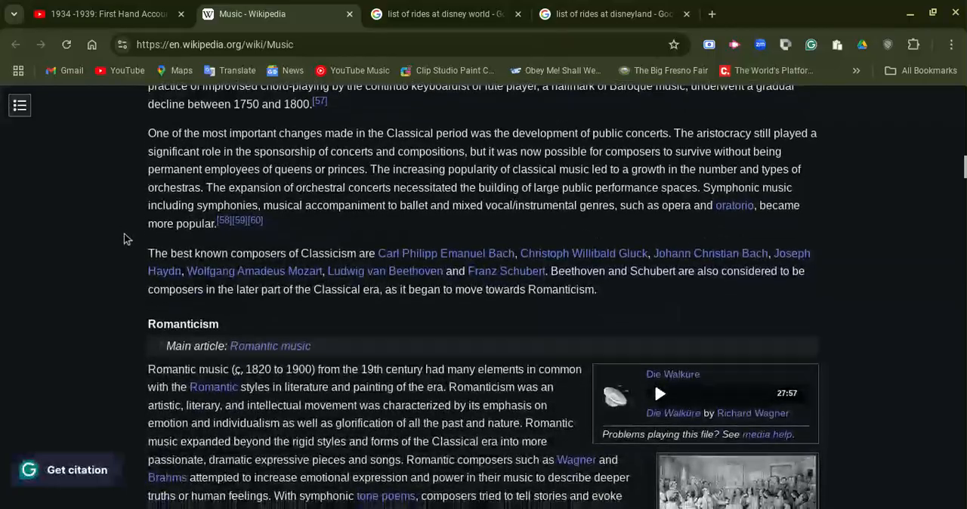
scroll("down", 3)
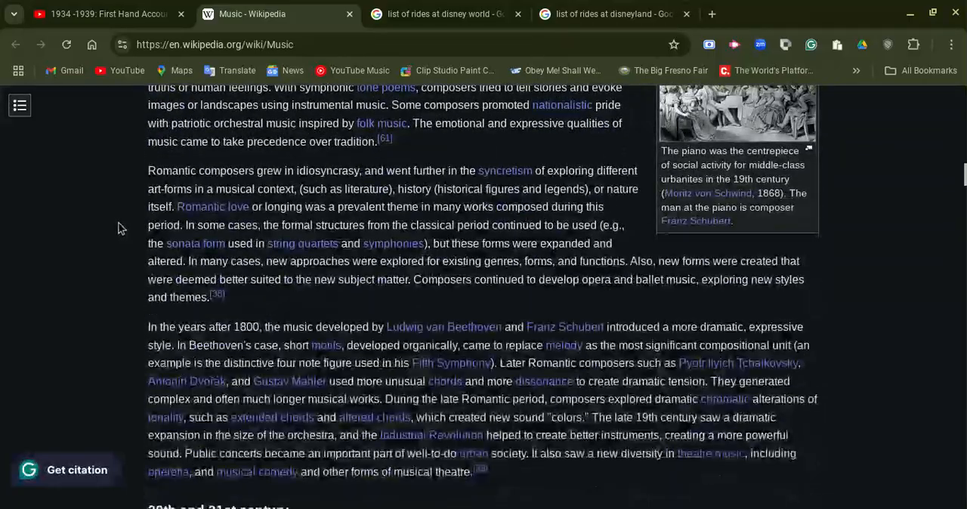
scroll("down", 3)
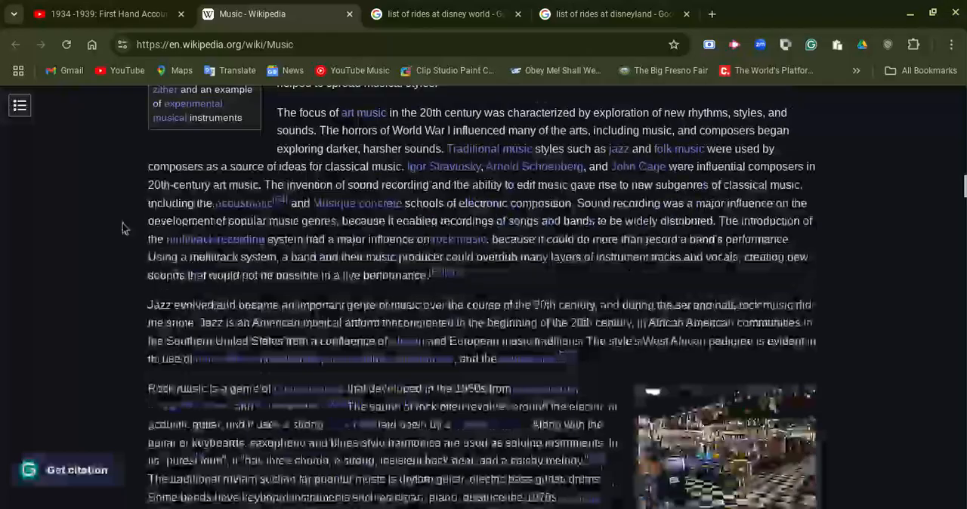
scroll("down", 3)
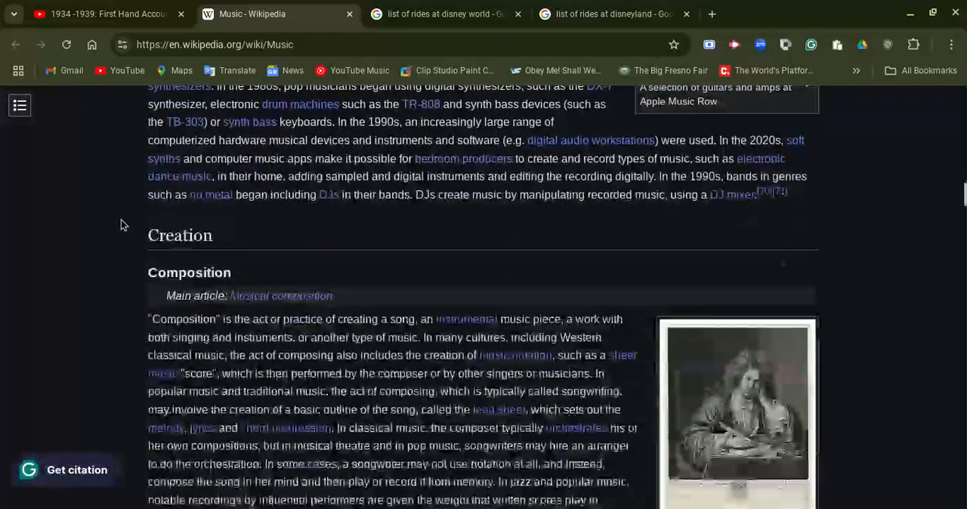
scroll("down", 3)
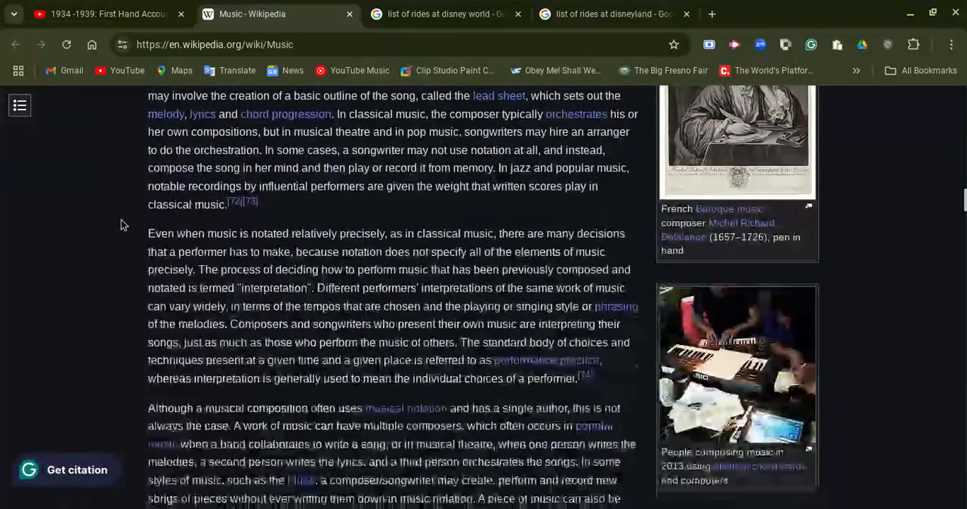
scroll("down", 3)
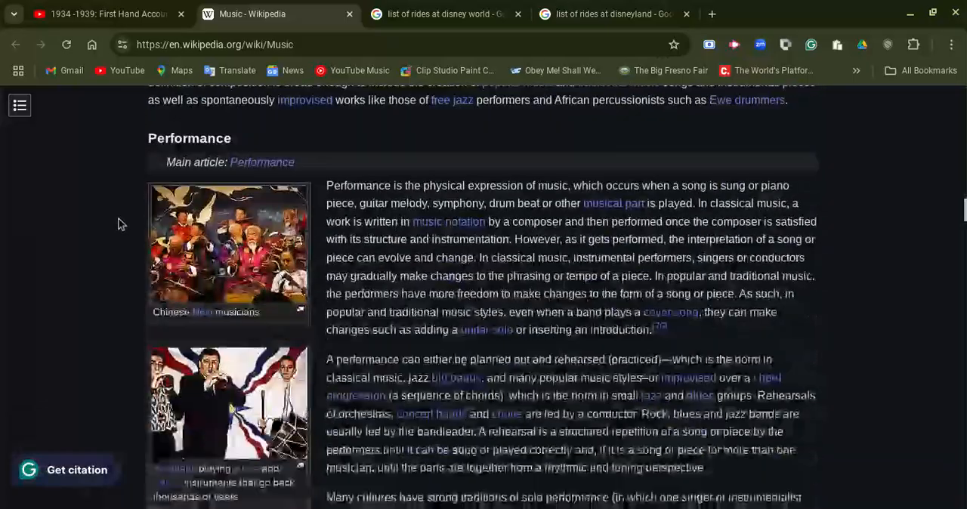
scroll("down", 3)
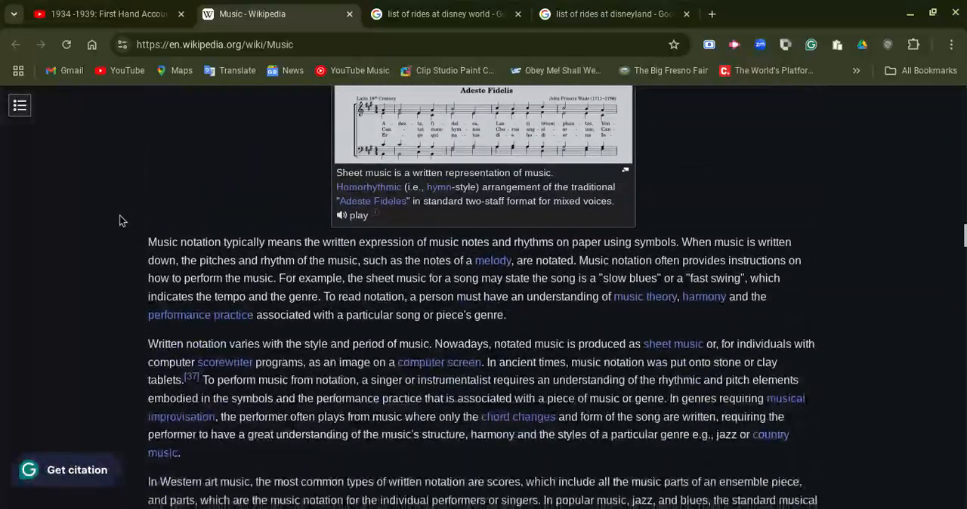
scroll("down", 3)
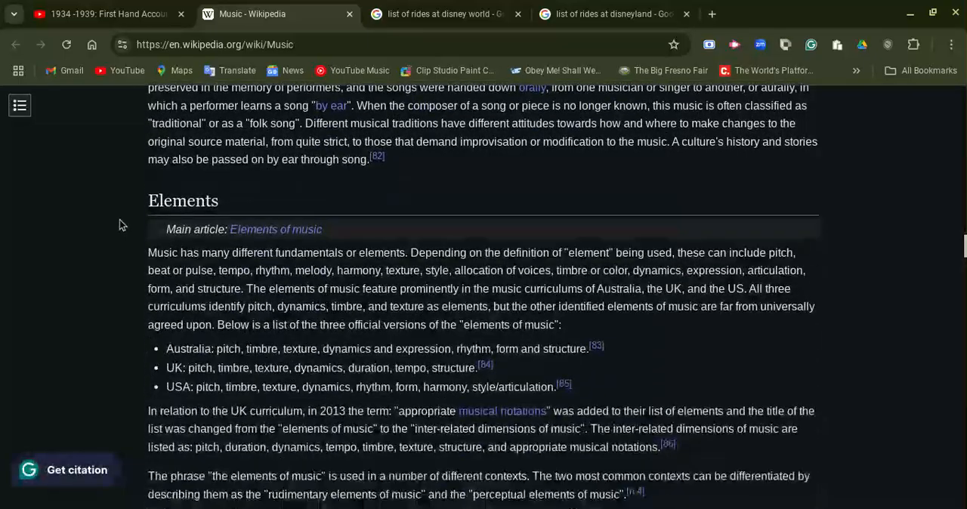
scroll("down", 3)
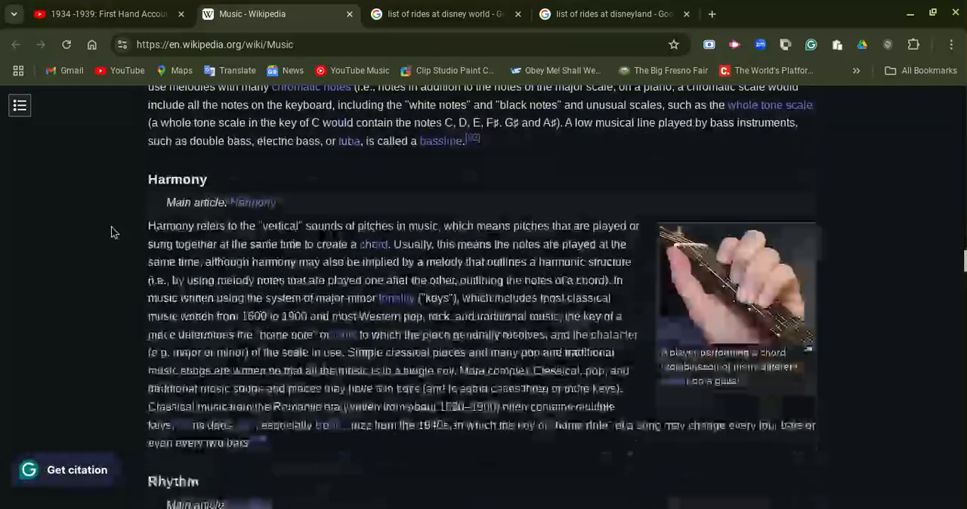
scroll("down", 3)
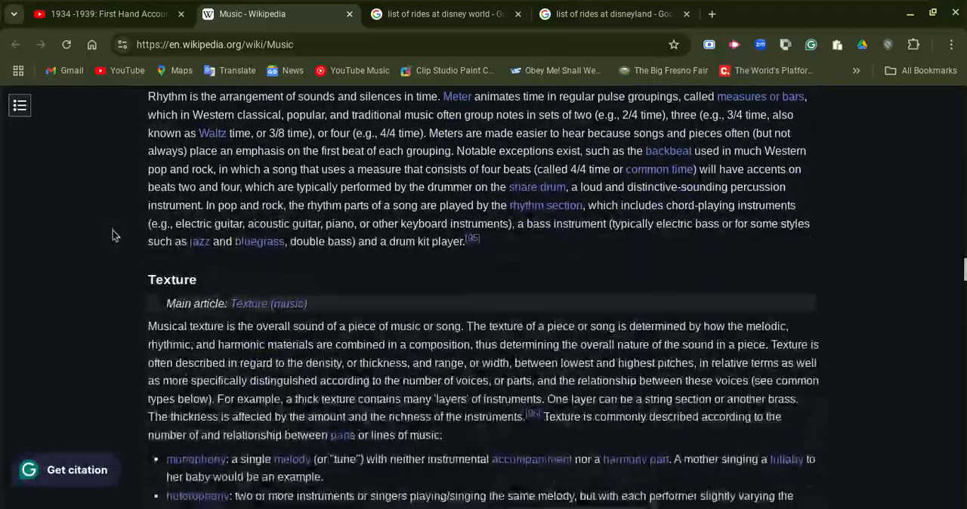
scroll("down", 3)
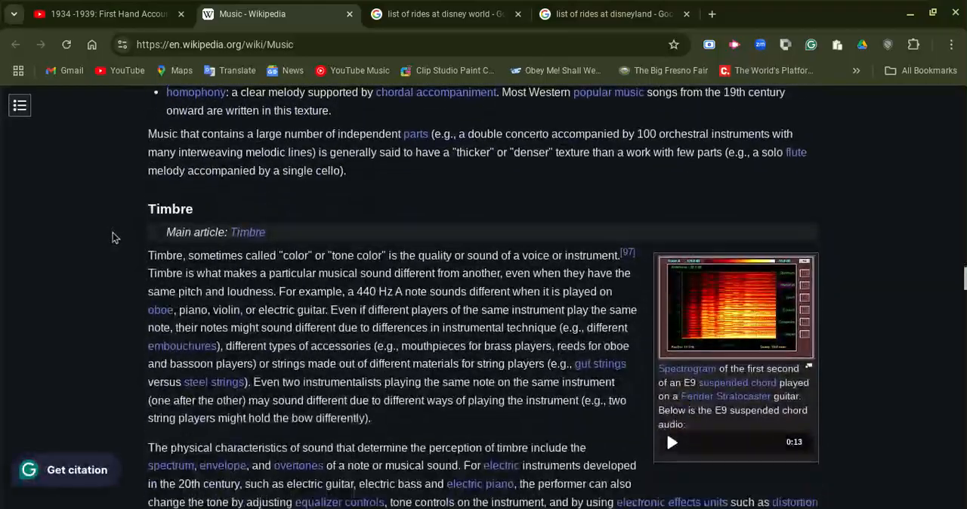
scroll("down", 3)
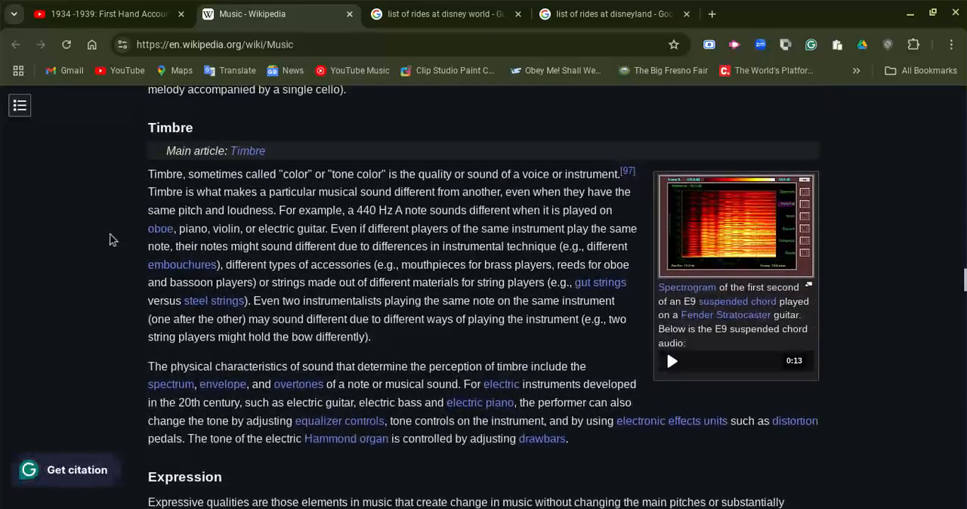
scroll("down", 3)
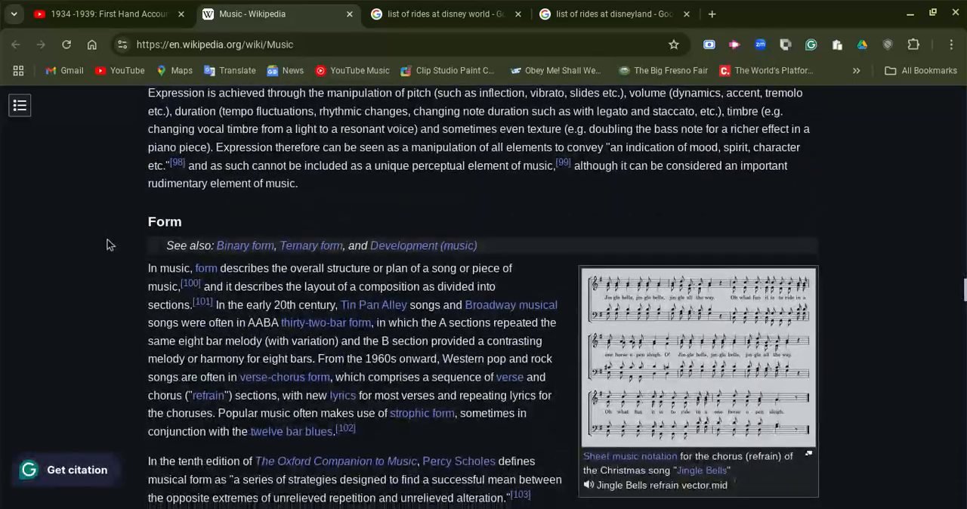
scroll("down", 3)
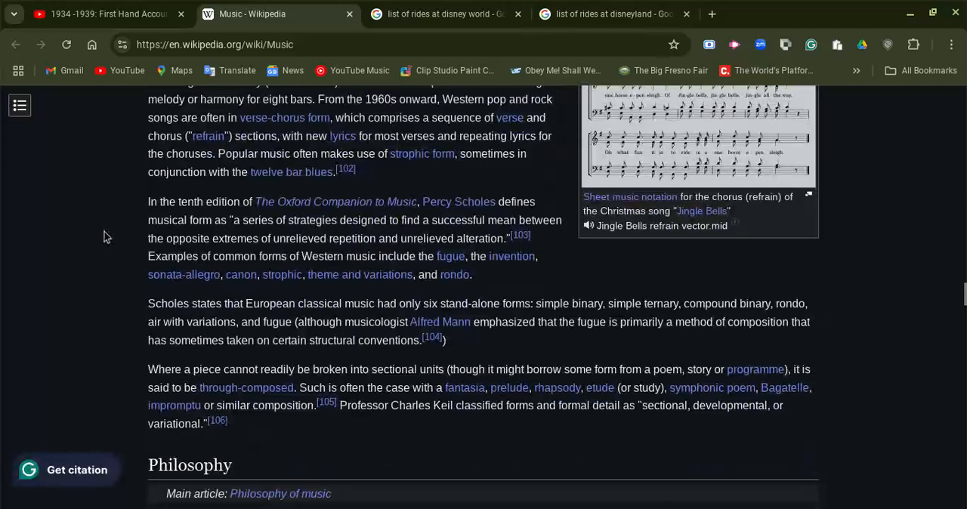
scroll("down", 3)
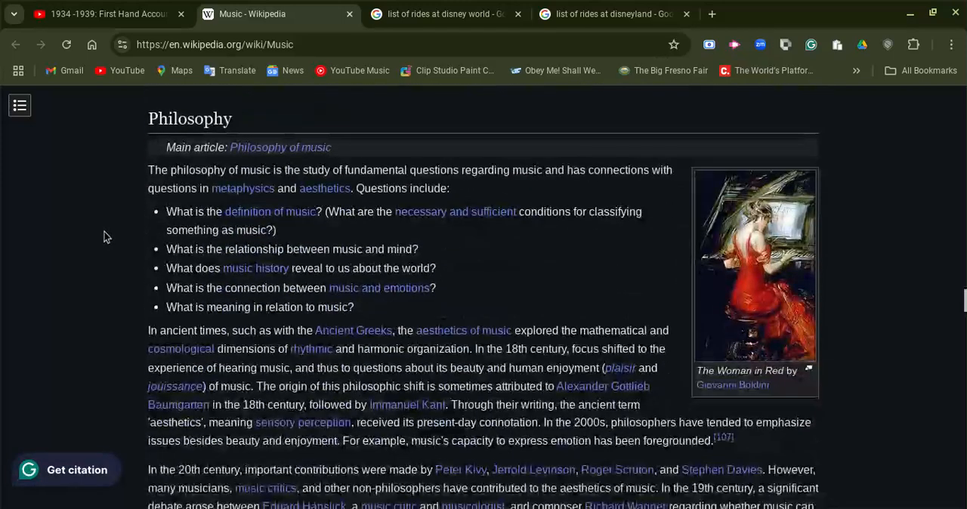
scroll("down", 3)
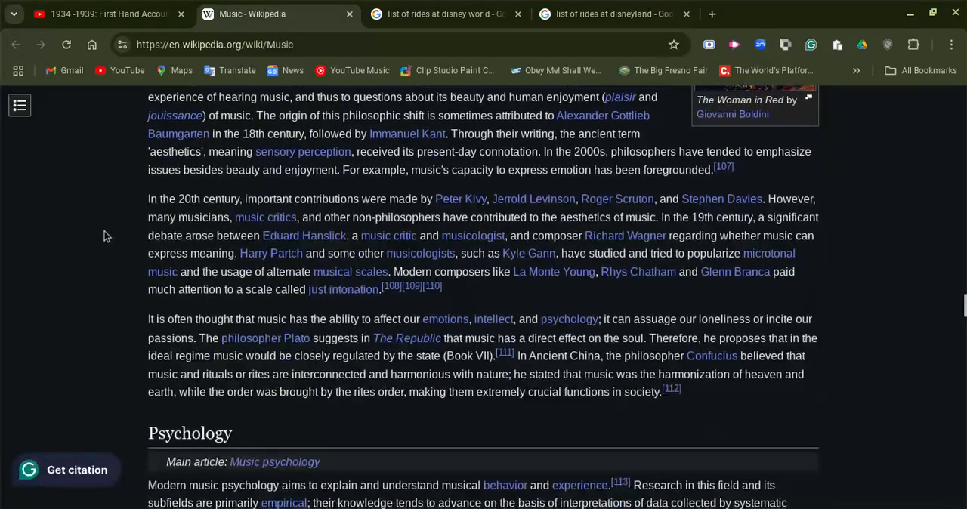
scroll("down", 3)
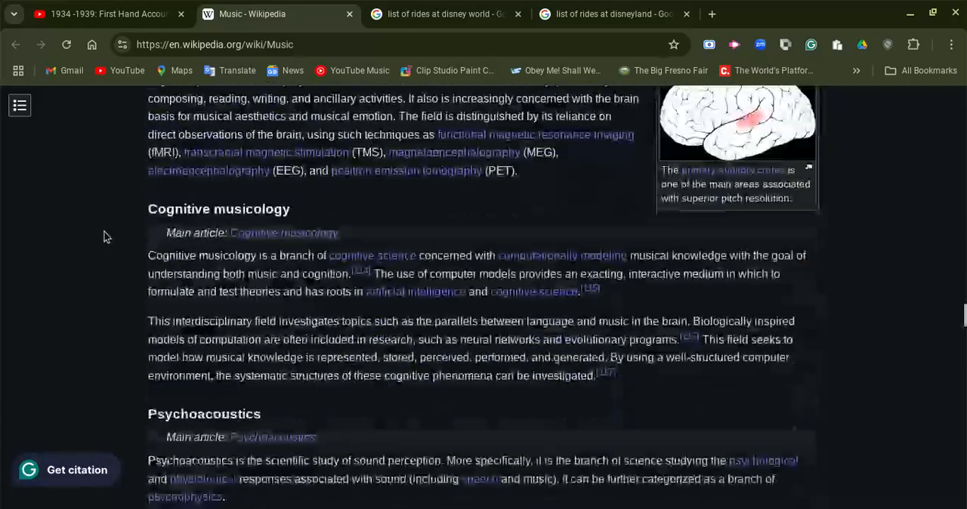
scroll("down", 3)
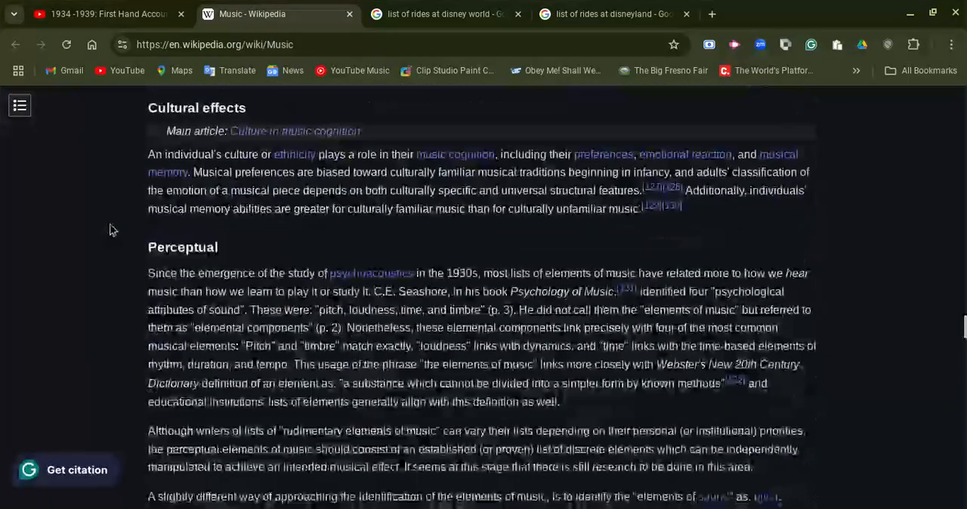
scroll("down", 3)
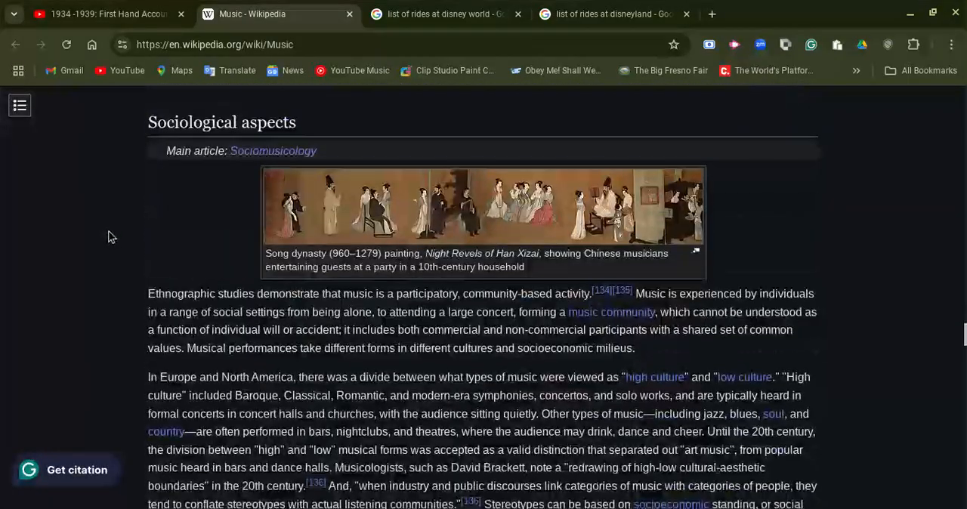
scroll("down", 3)
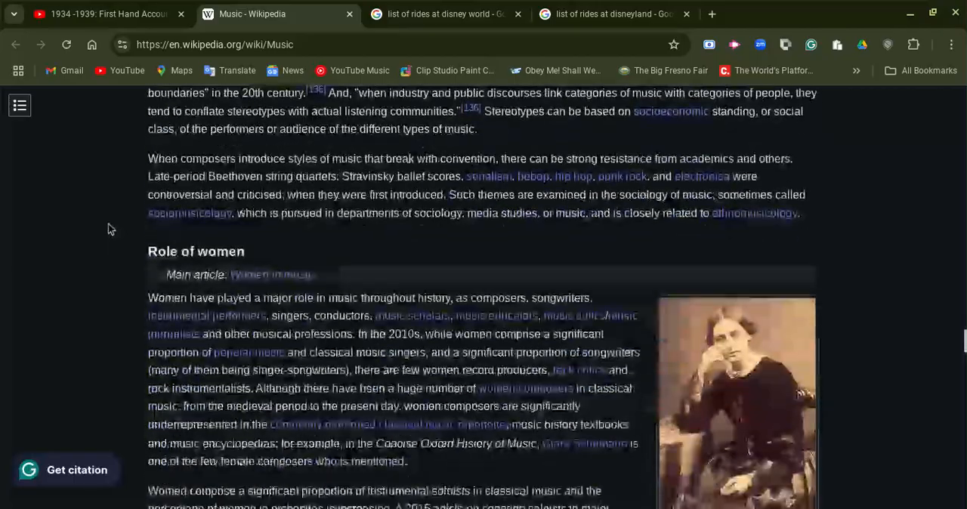
scroll("down", 3)
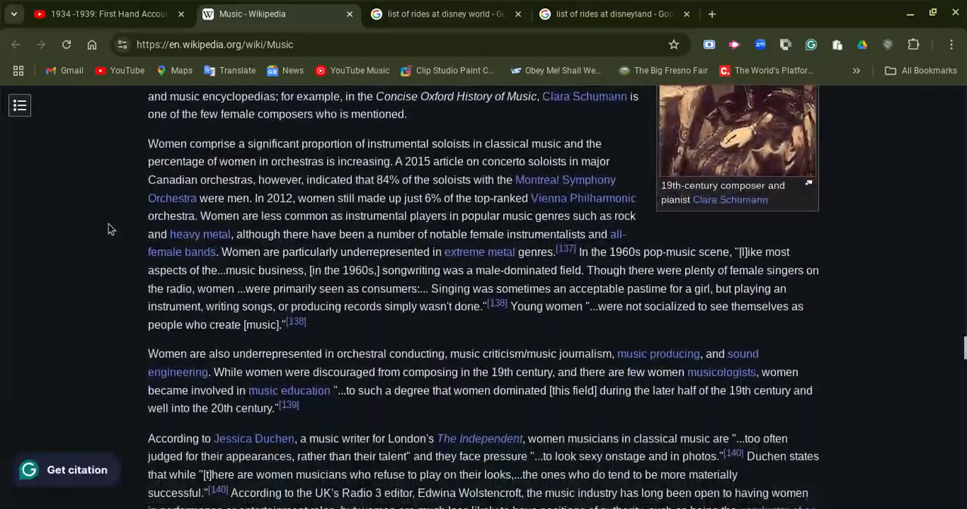
scroll("down", 3)
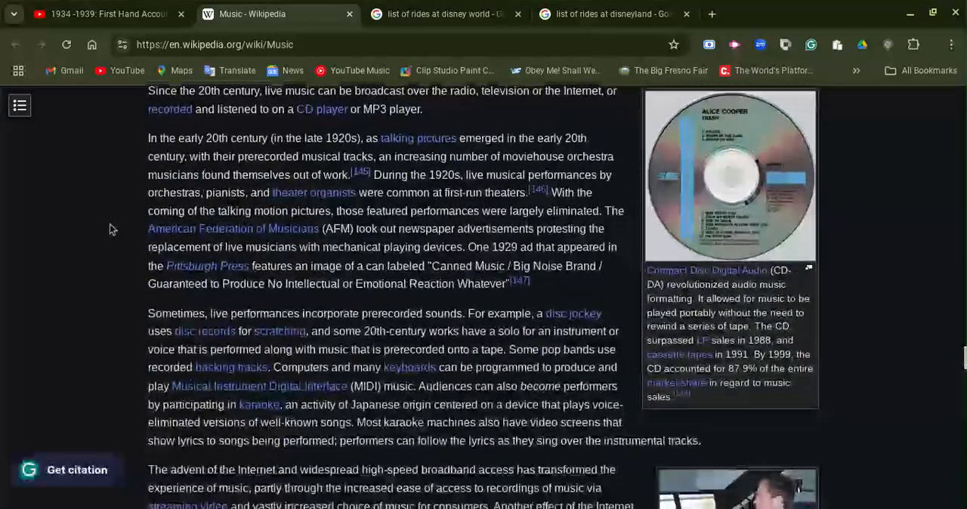
scroll("down", 3)
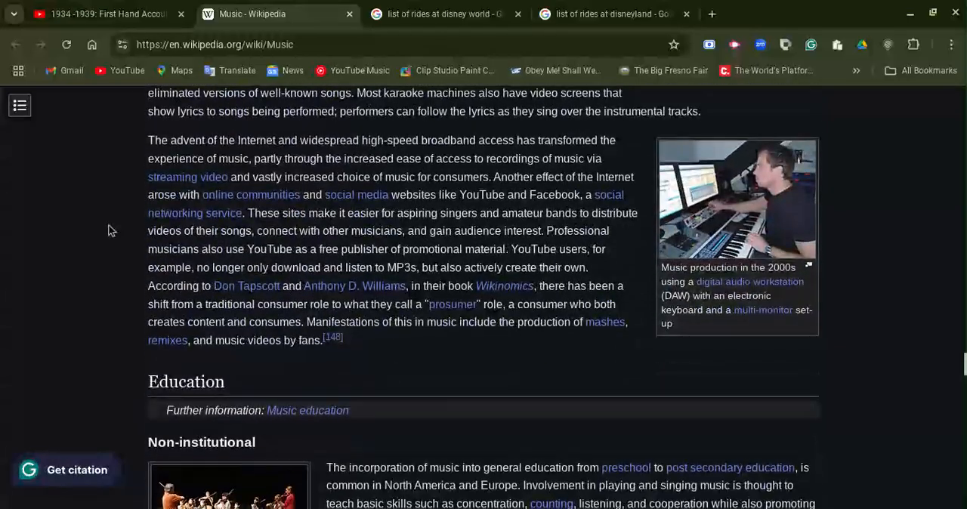
scroll("down", 3)
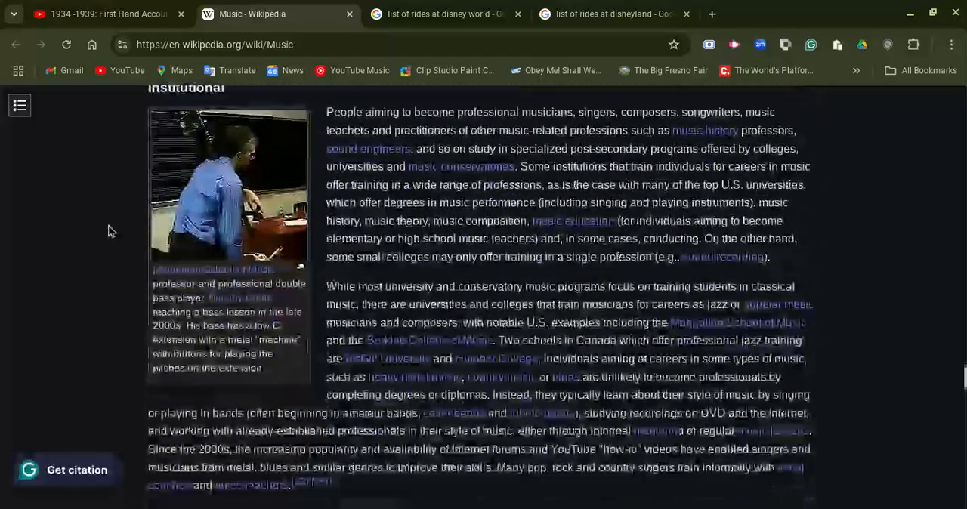
scroll("down", 3)
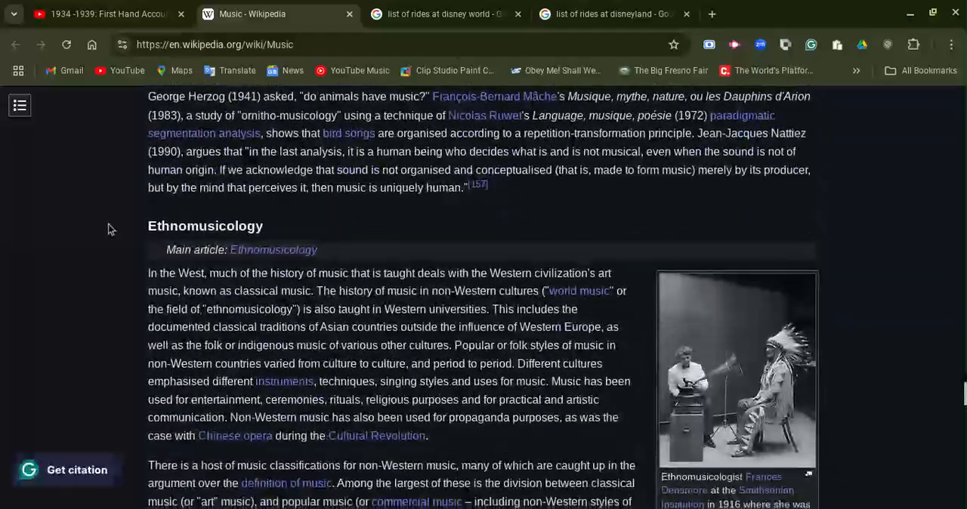
scroll("down", 3)
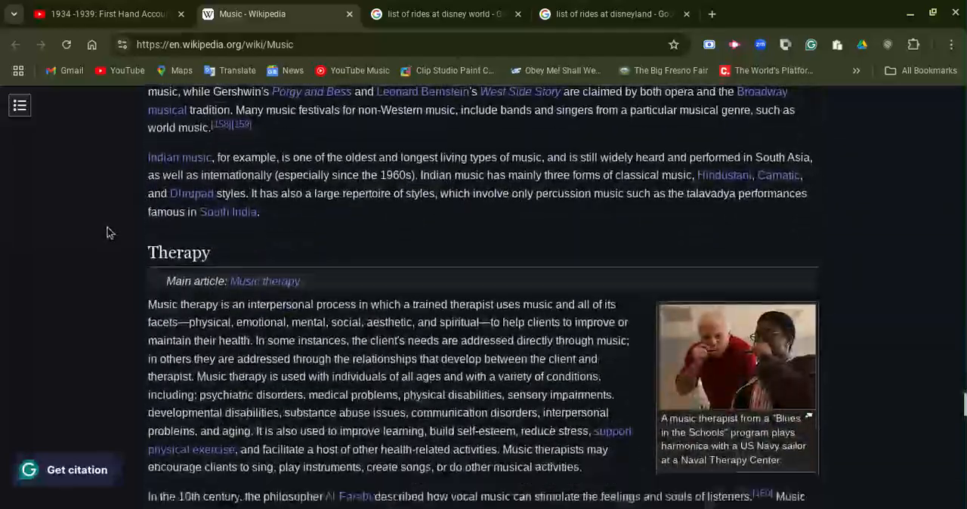
scroll("down", 3)
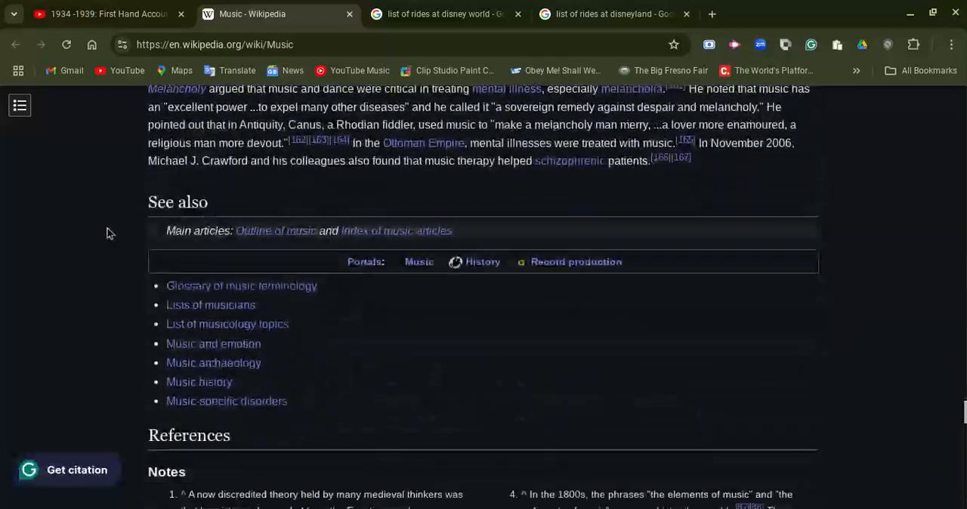
scroll("down", 3)
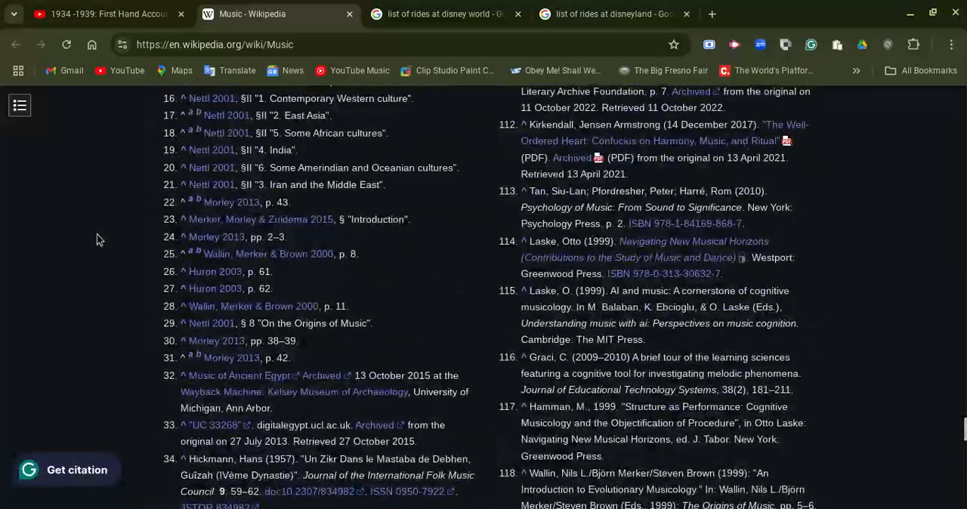
scroll("down", 3)
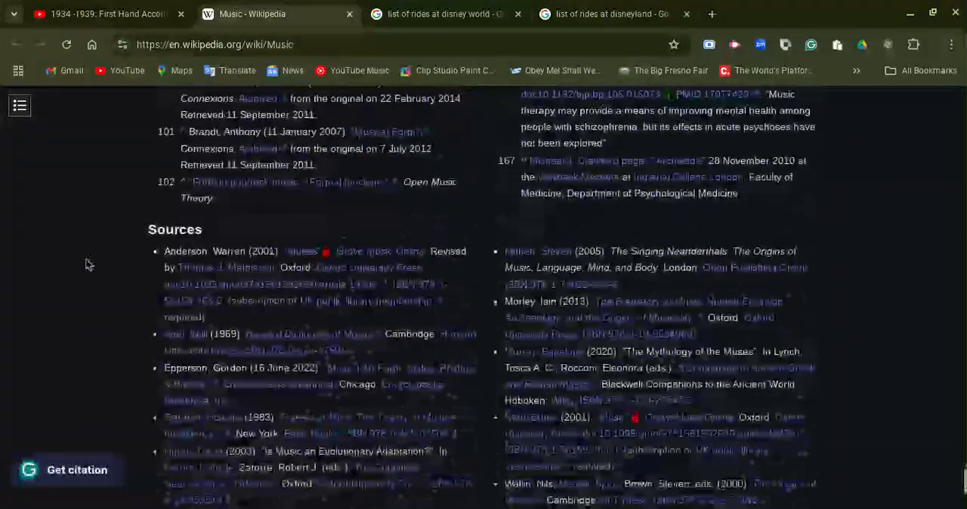
Scroll the Music article from Sources back to its title and opening paragraphs.
scroll("up", 3)
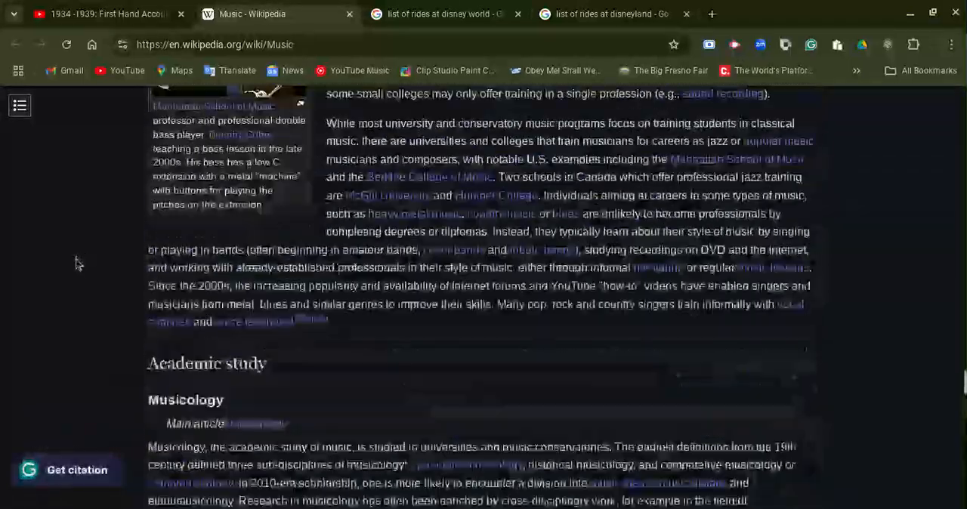
scroll("down", 3)
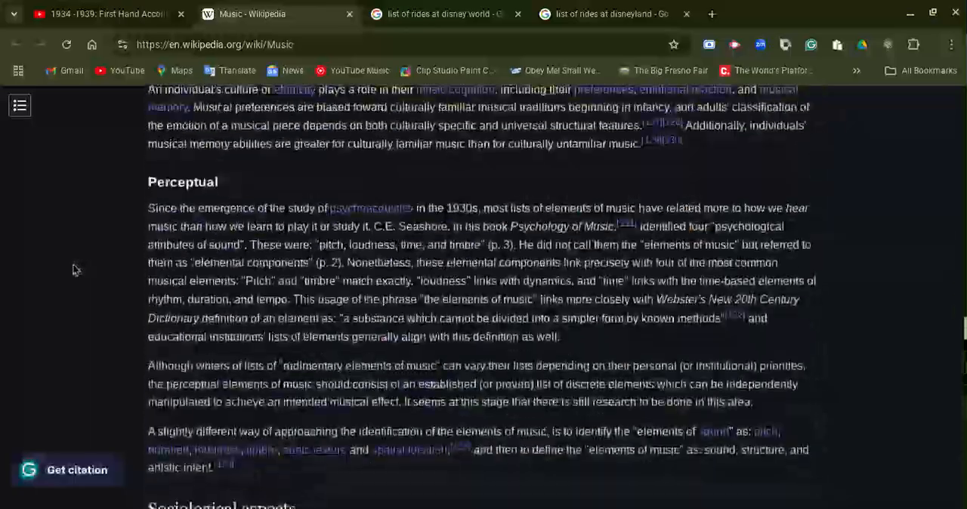
scroll("down", 3)
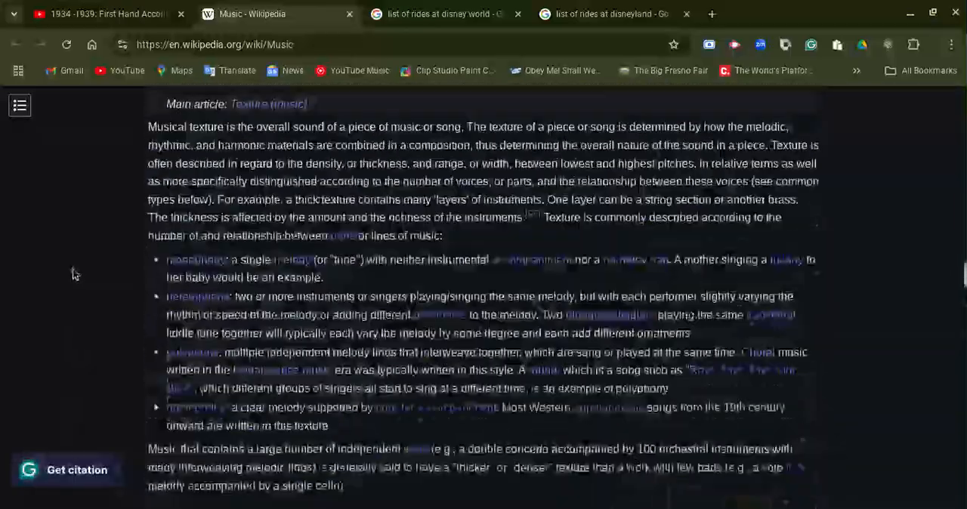
scroll("down", 3)
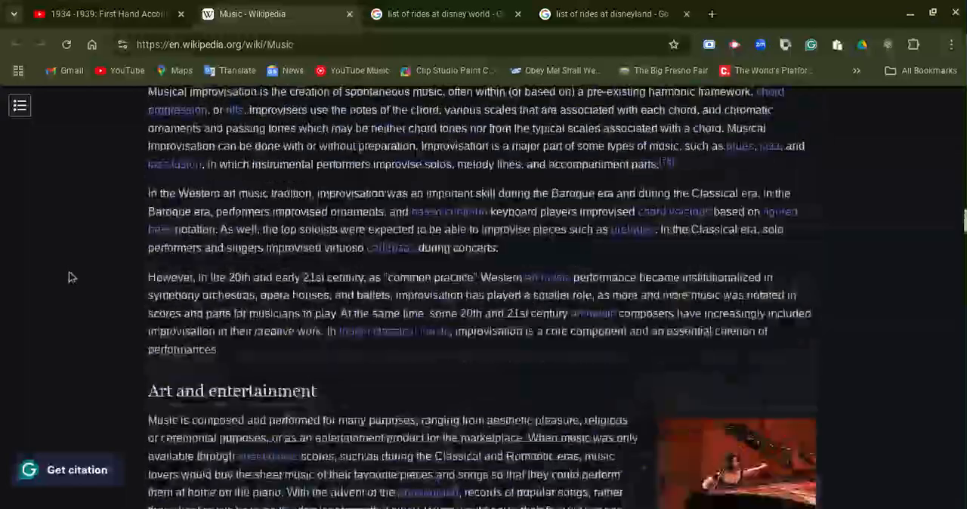
scroll("down", 3)
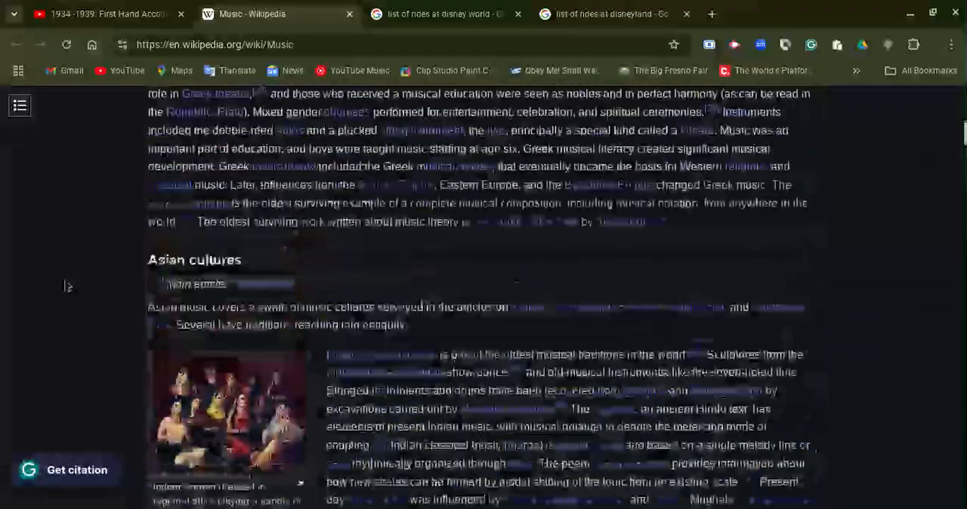
scroll("up", 3)
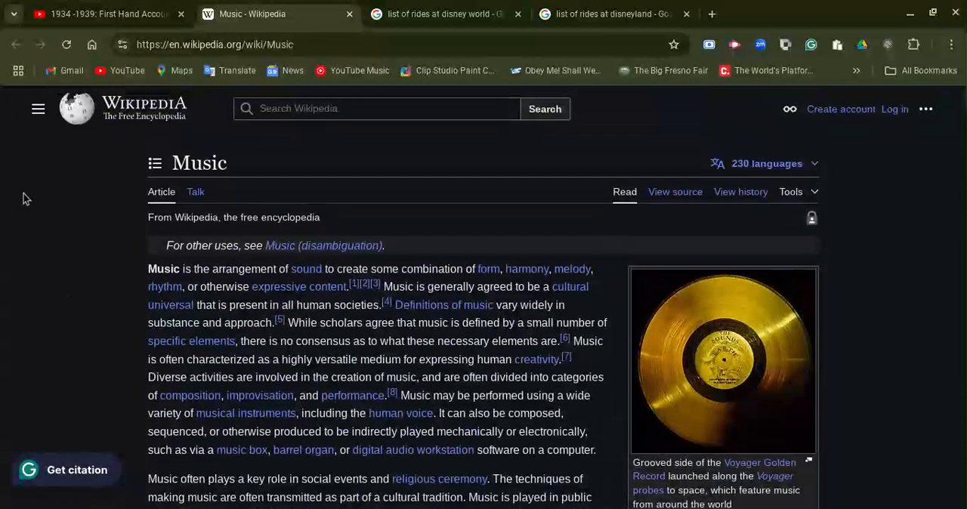
mouse_move(96, 279)
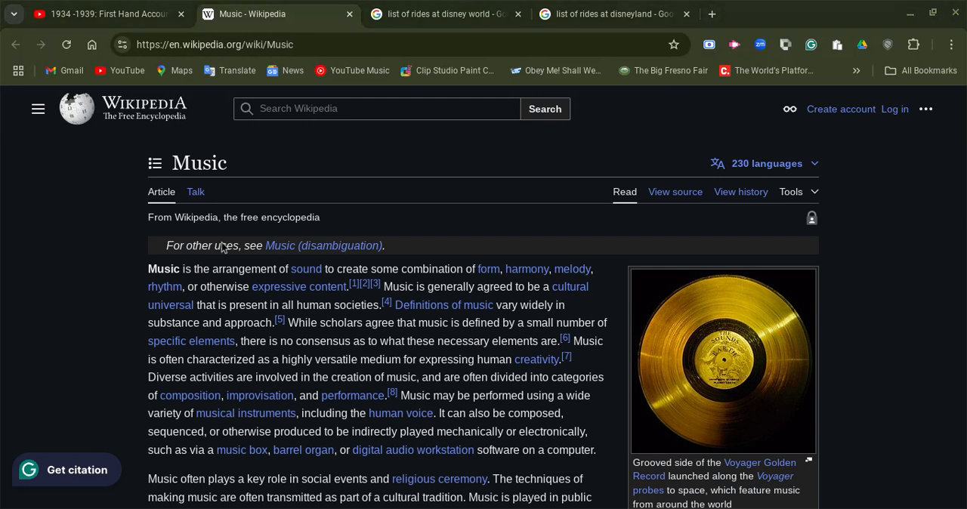
mouse_move(524, 309)
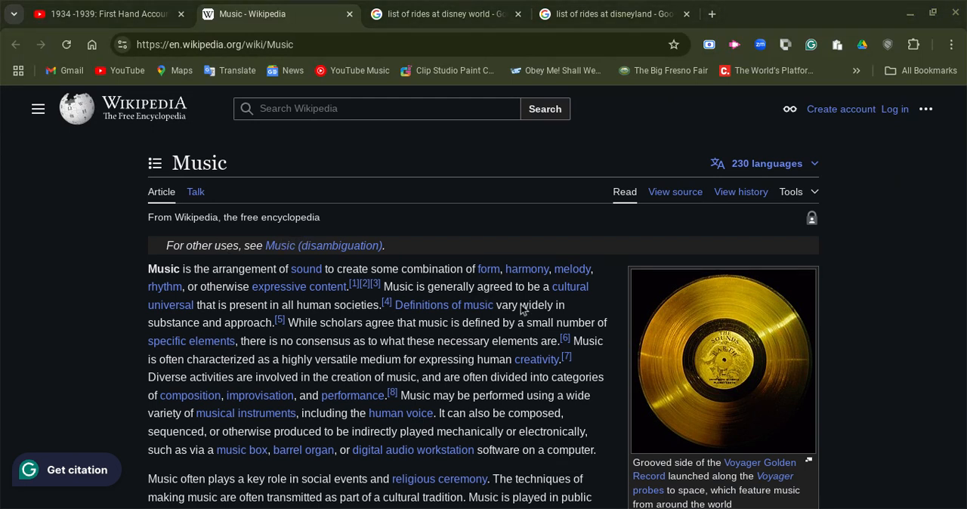
mouse_move(457, 471)
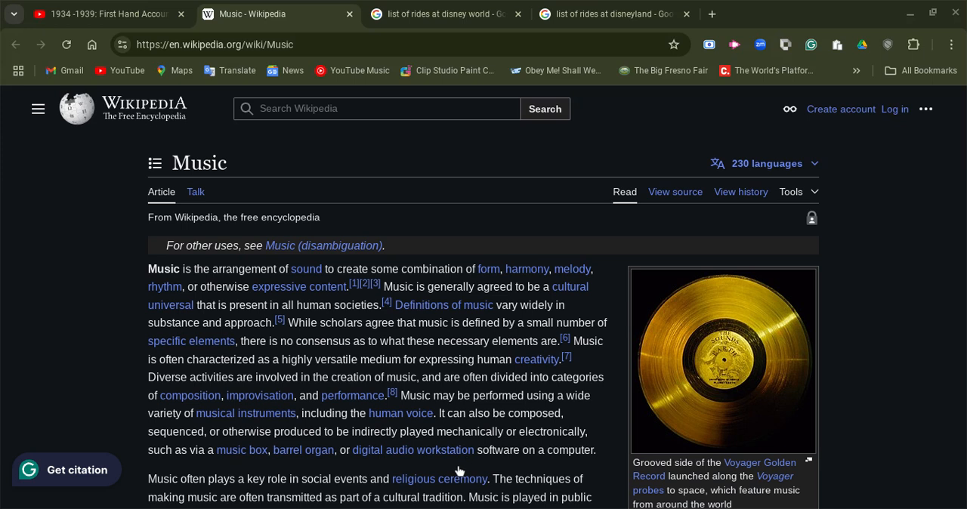
mouse_move(419, 477)
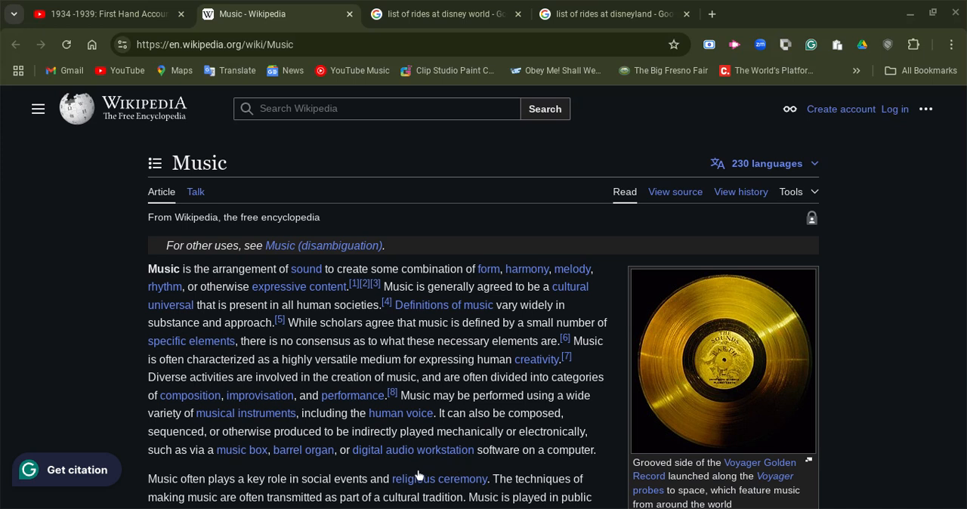